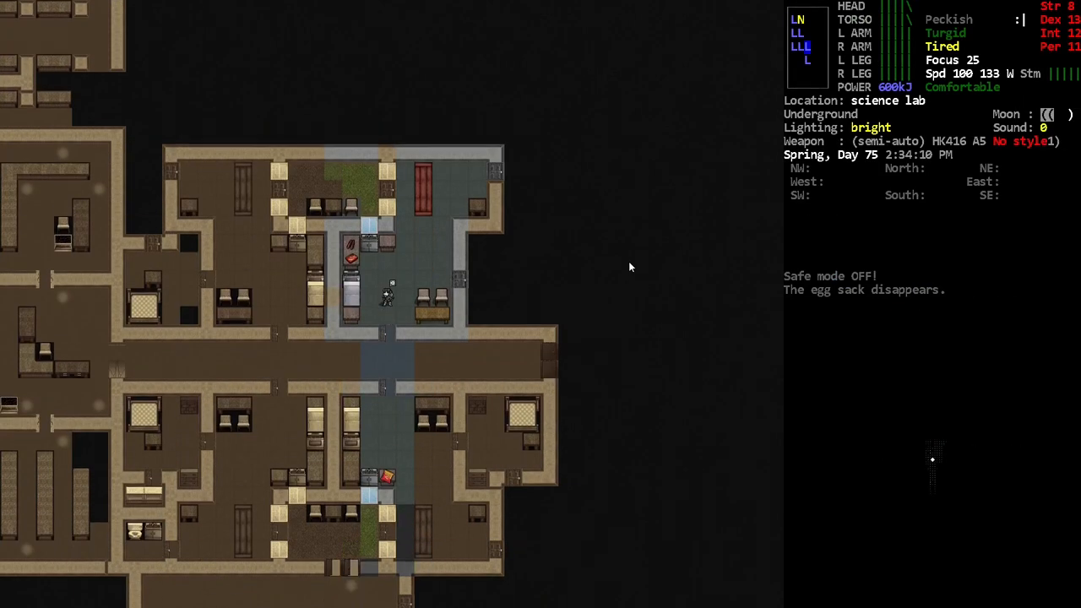
Walk to the Barracks Entrance terminal so its Root Menu offers UNLOCK ENTRANCE.
key("E")
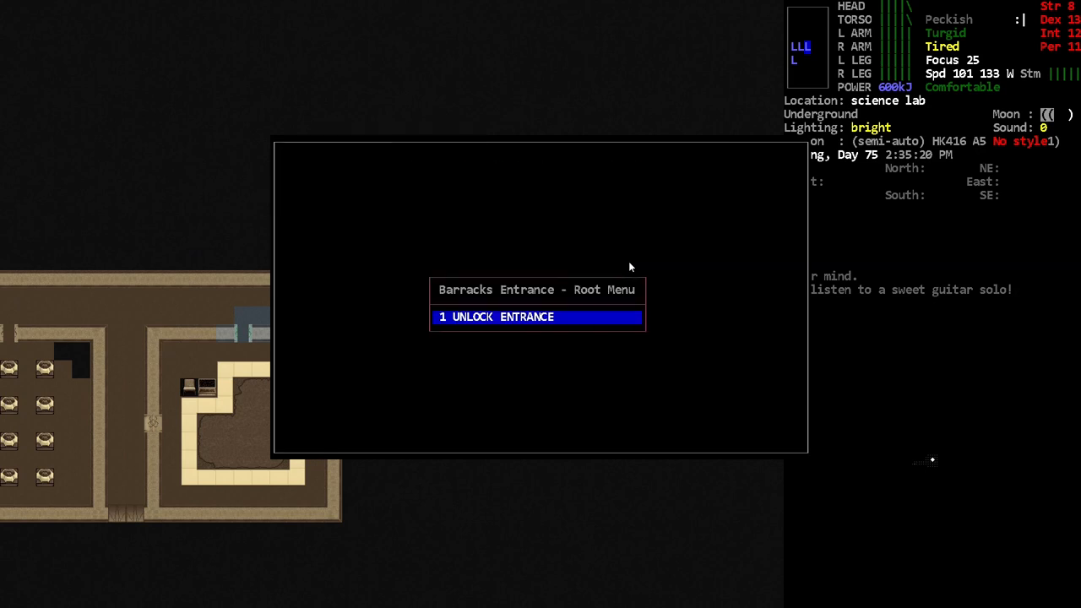
Leave the terminal, scan the corridor, and shoot the zombie bio-operator with the HK416.
left_click(536, 317)
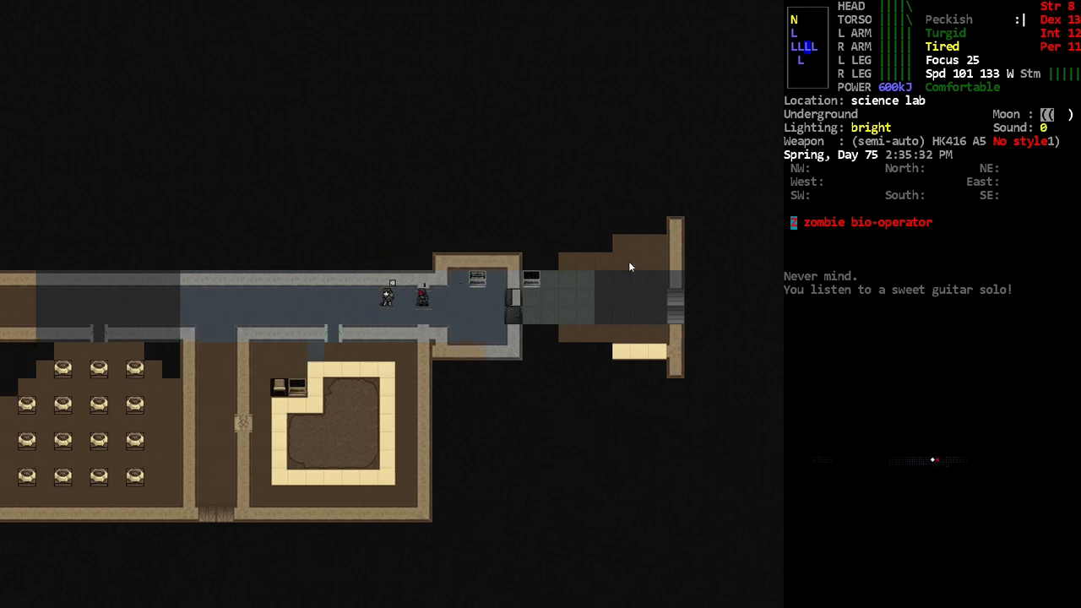
key("w")
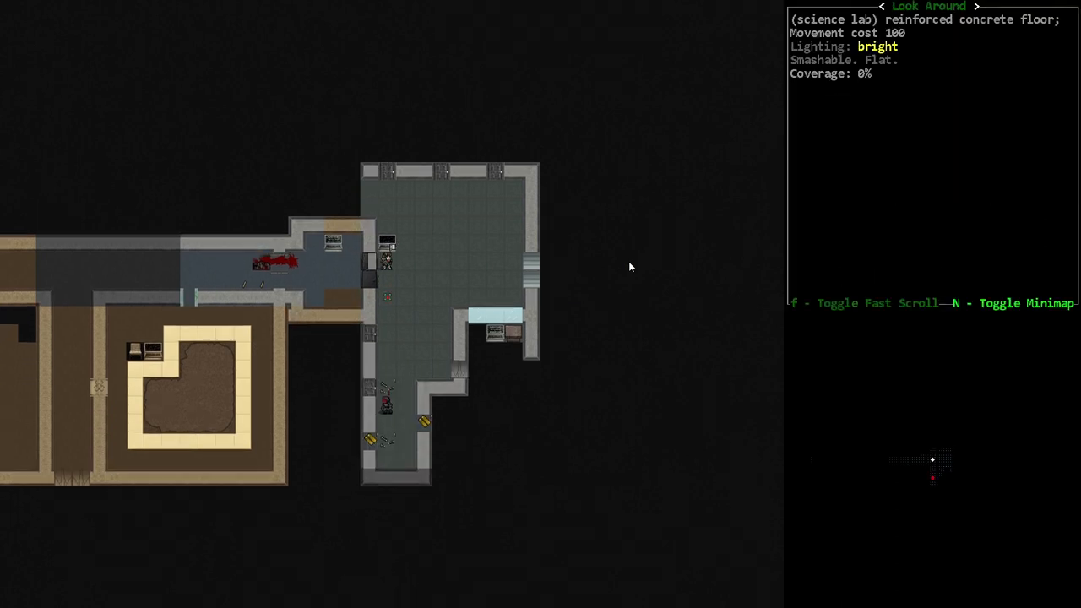
key("f")
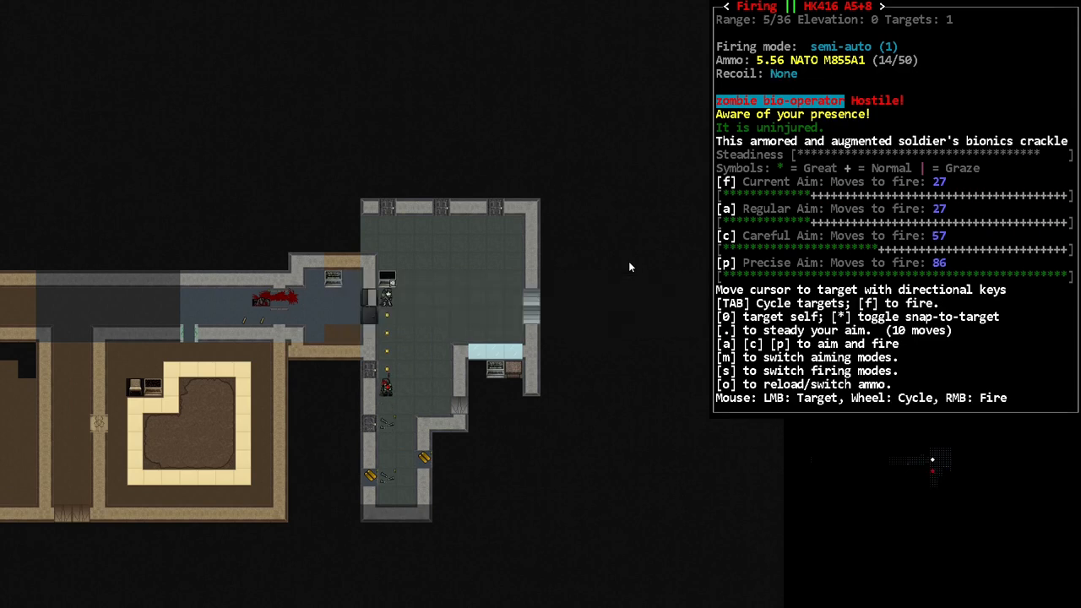
key("f")
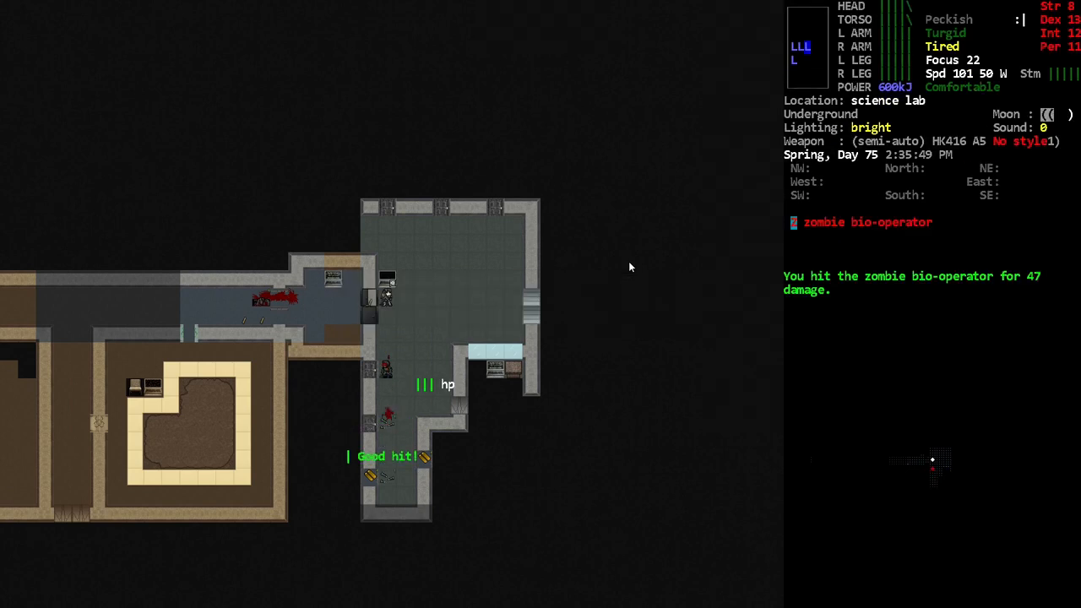
key("f")
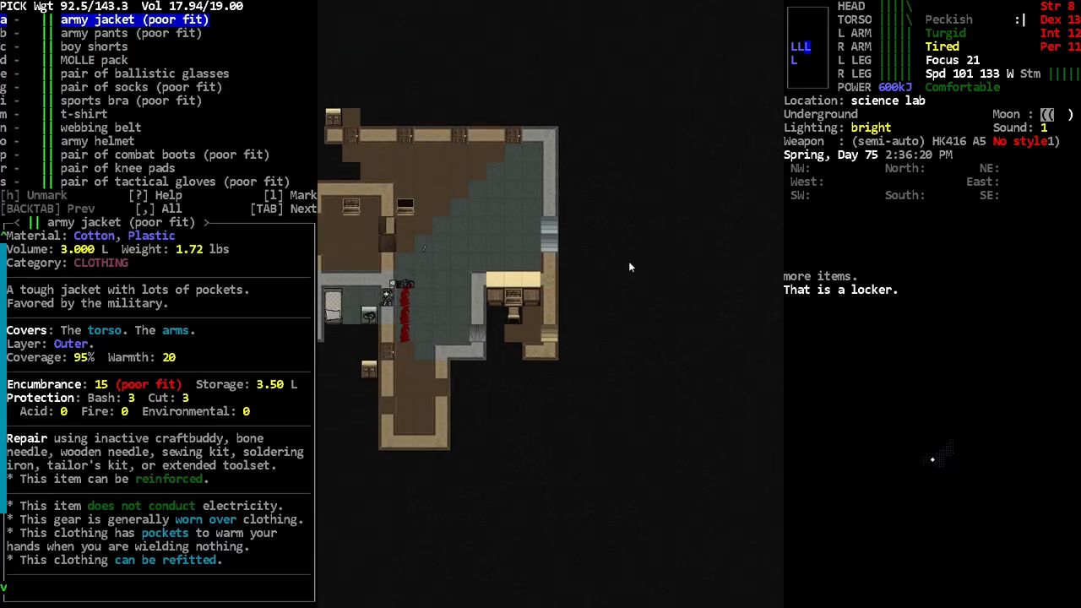
Skim the knee pads list, then mark and take the first aid kit.
key("down")
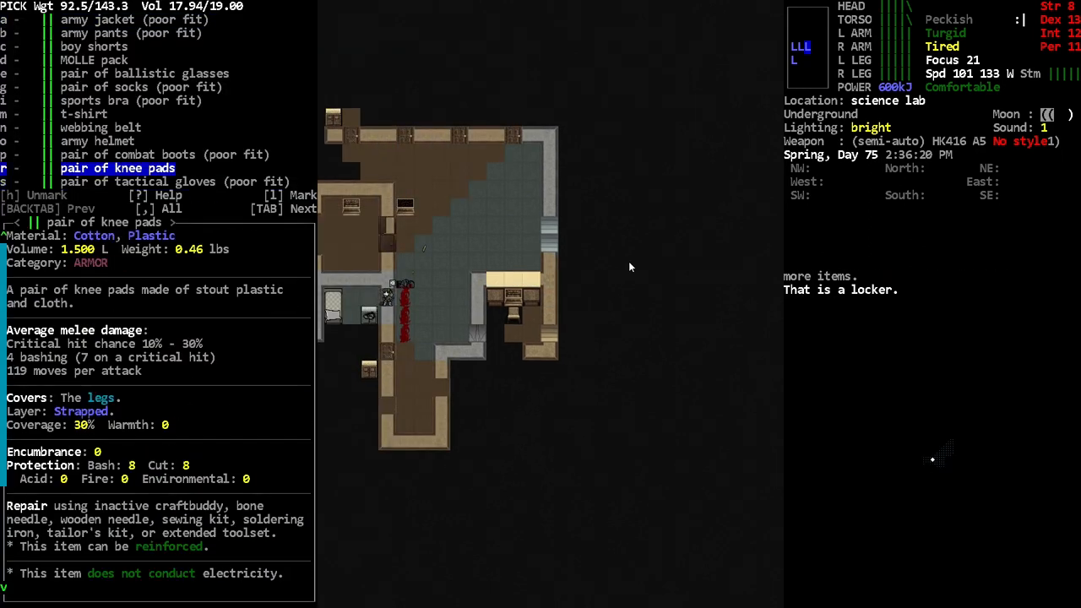
key("up")
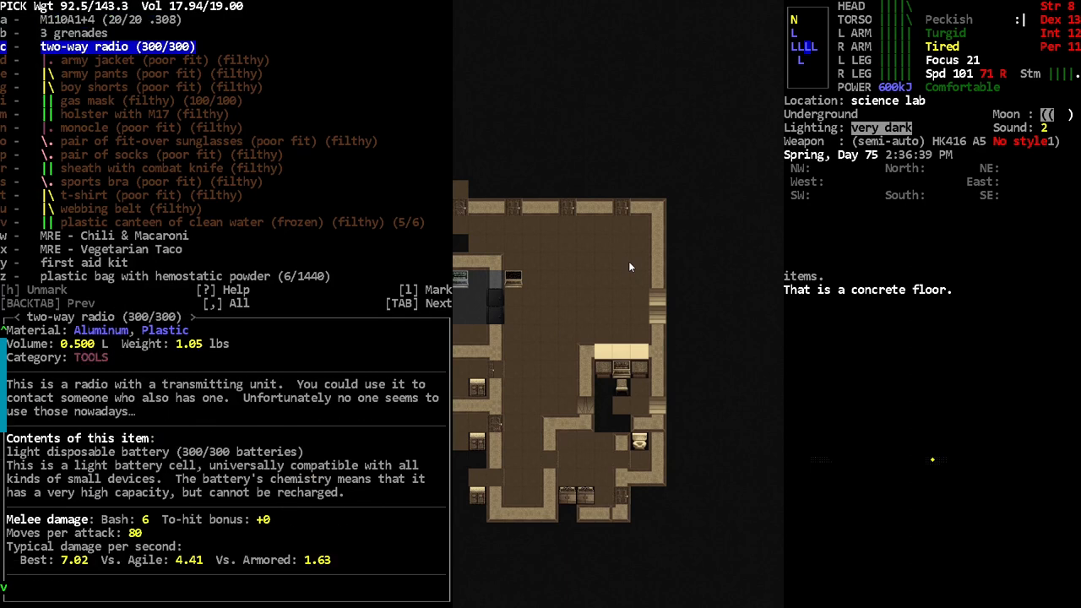
key("down")
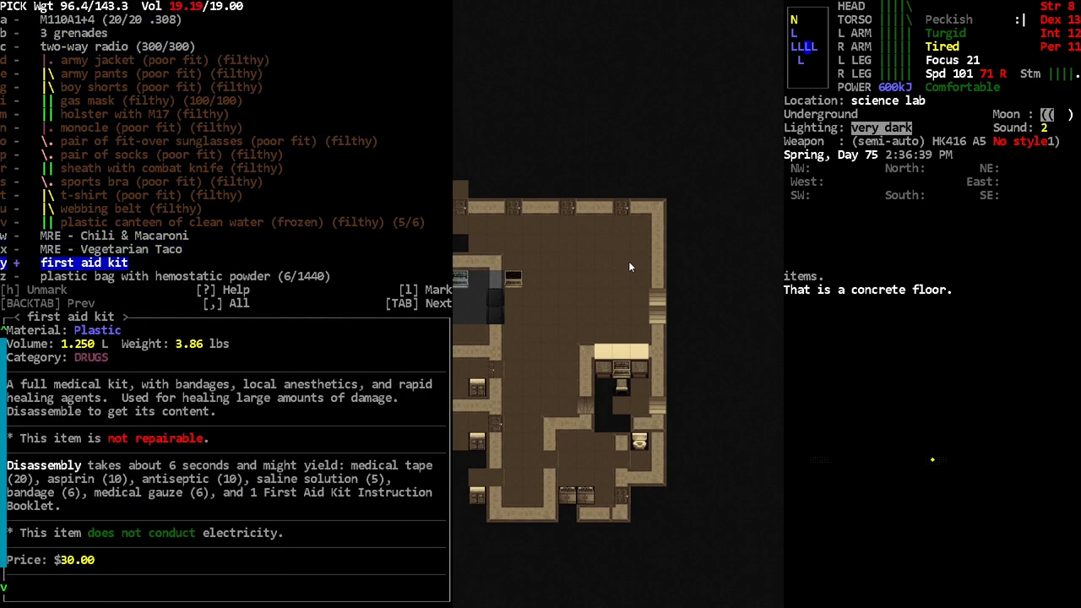
key("Escape")
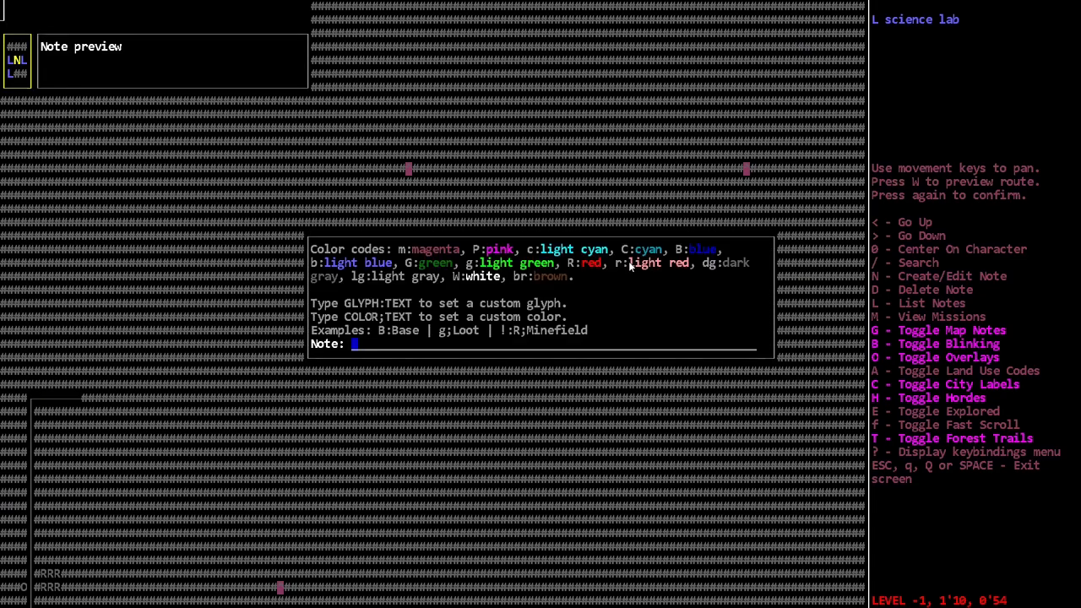
type("b")
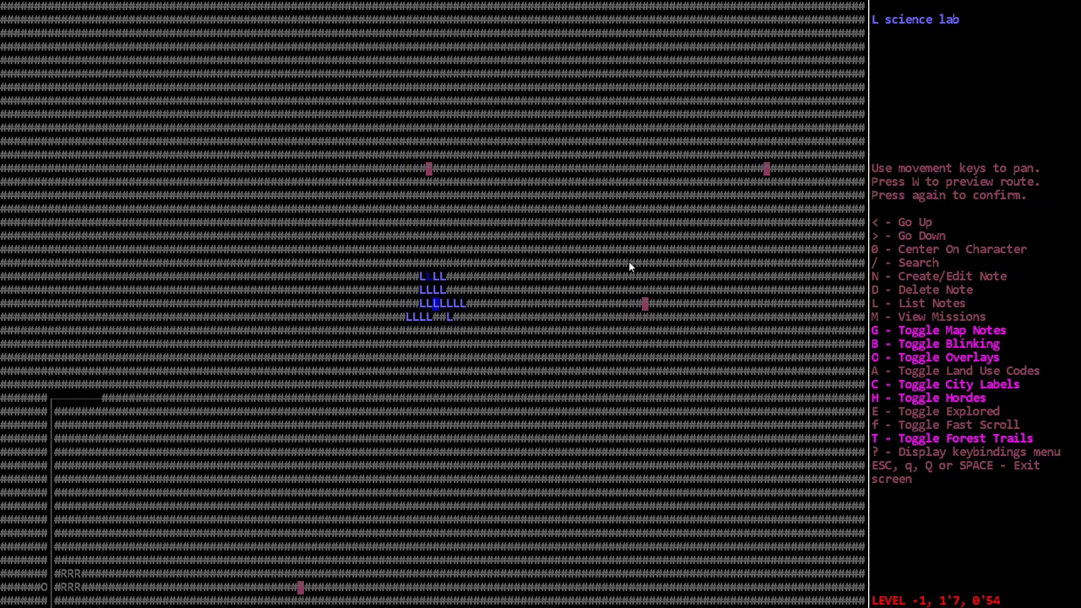
key("Escape")
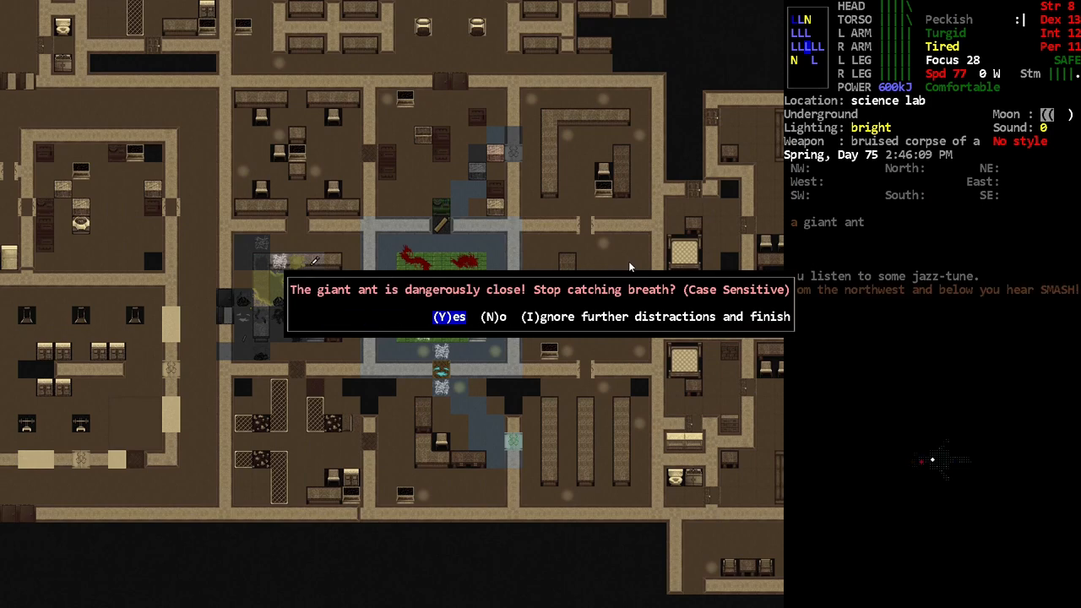
Answer yes to 'Stop catching breath?' as the giant ant closes in.
key("y")
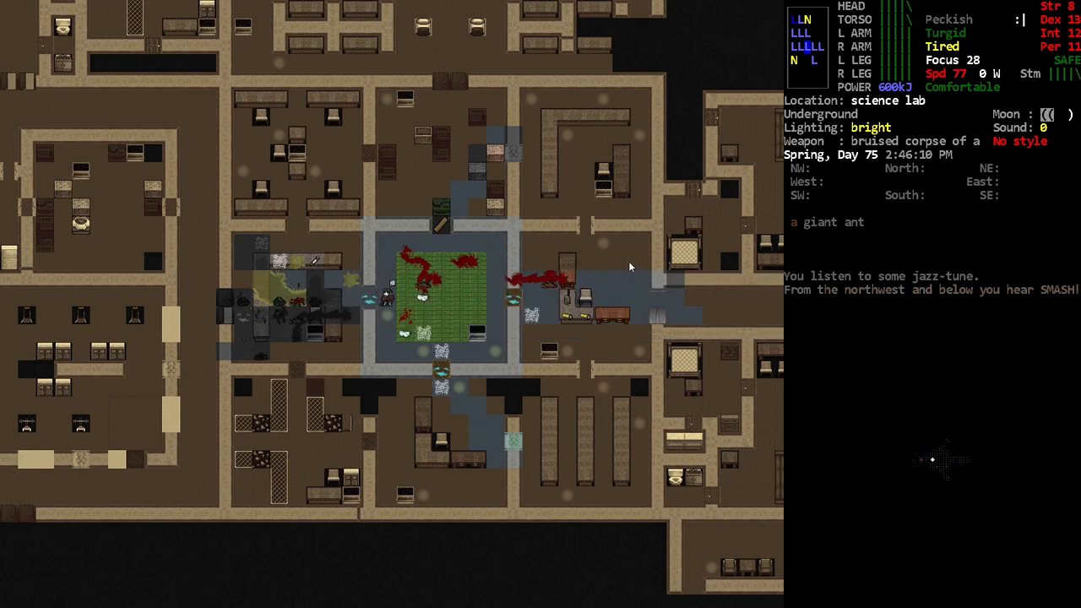
key("w")
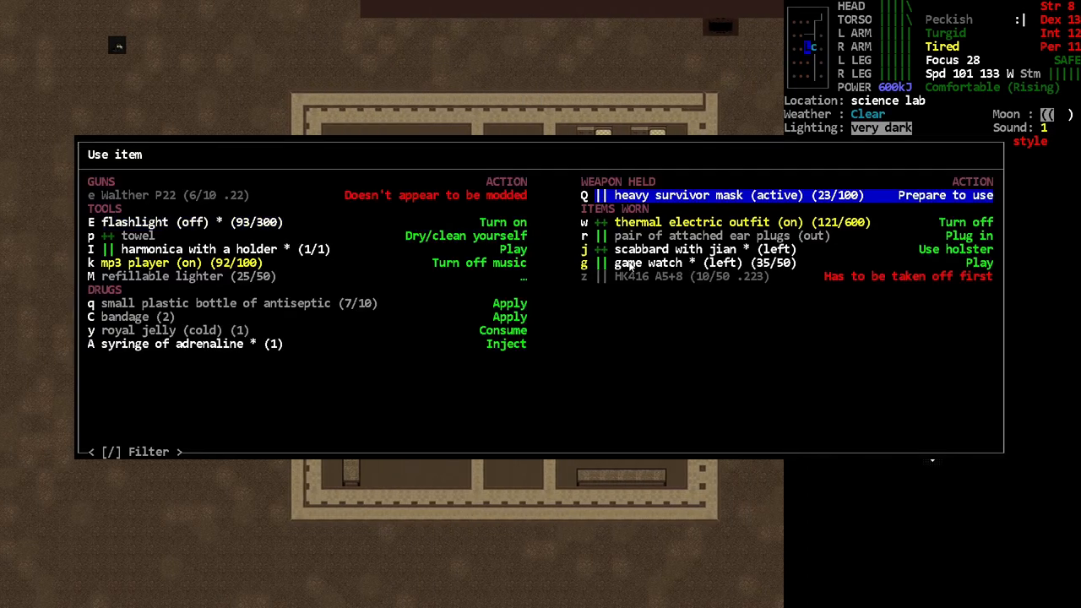
Dismiss the item use list and reload the STANAG drum magazine by the vehicle.
key("w")
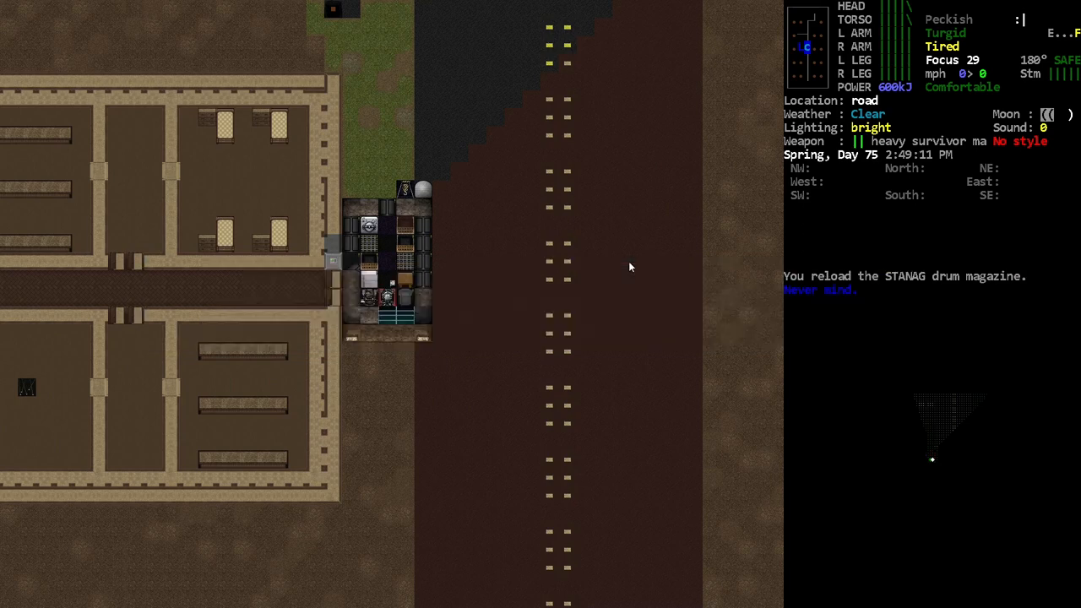
key("r")
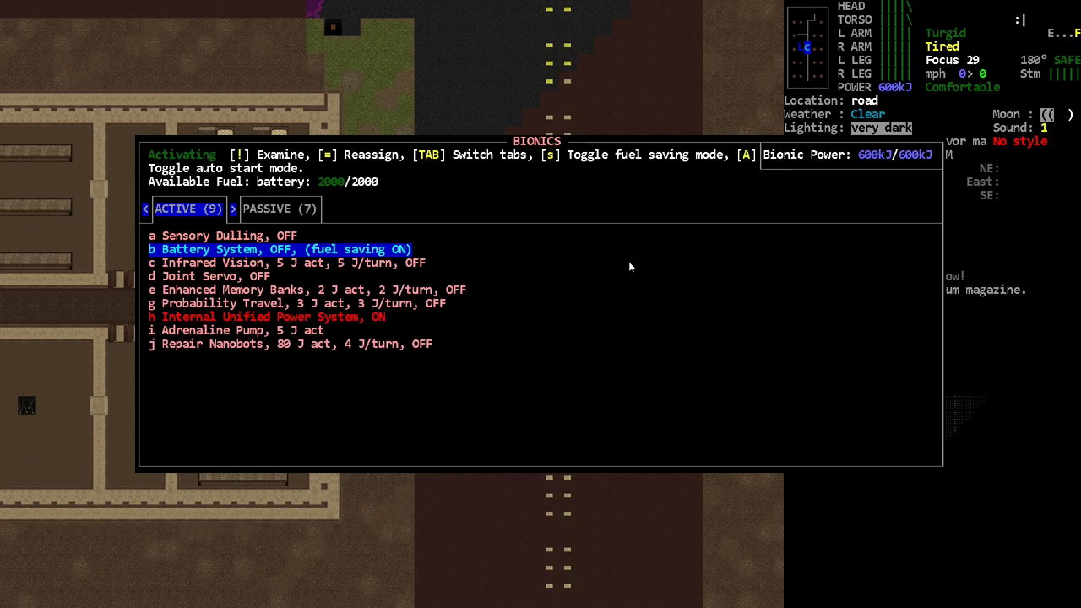
Activate Repair Nanobots, then check the inventory showing the fully loaded HK416.
key("j")
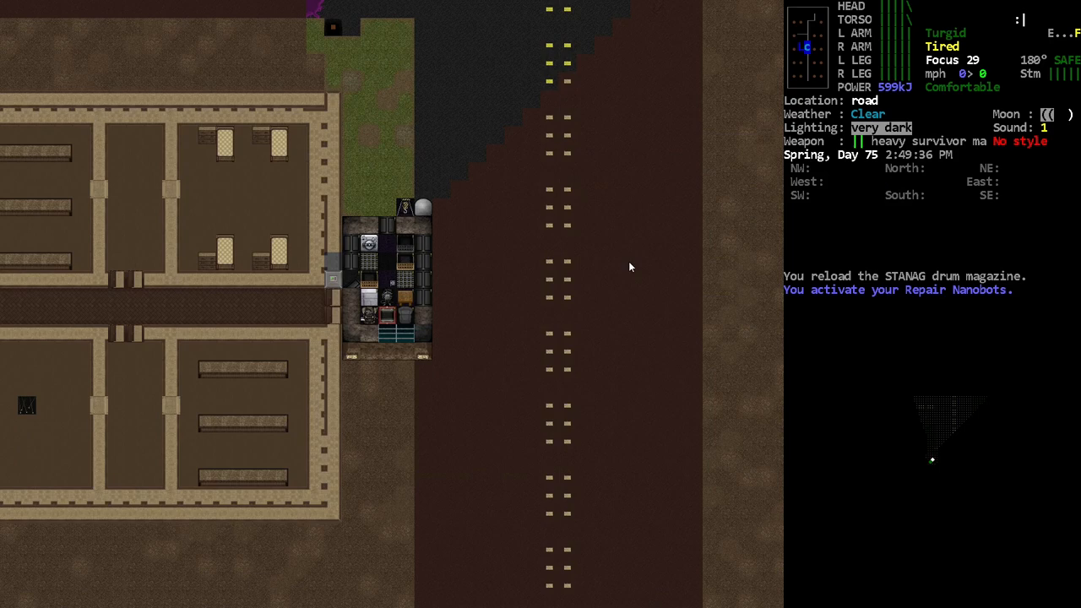
key("i")
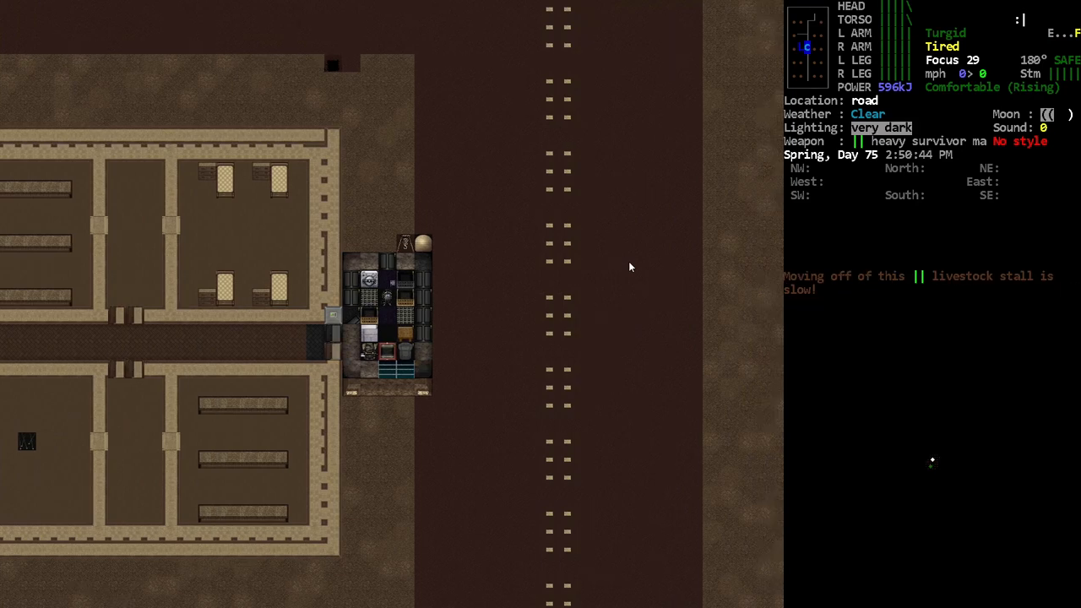
key("i")
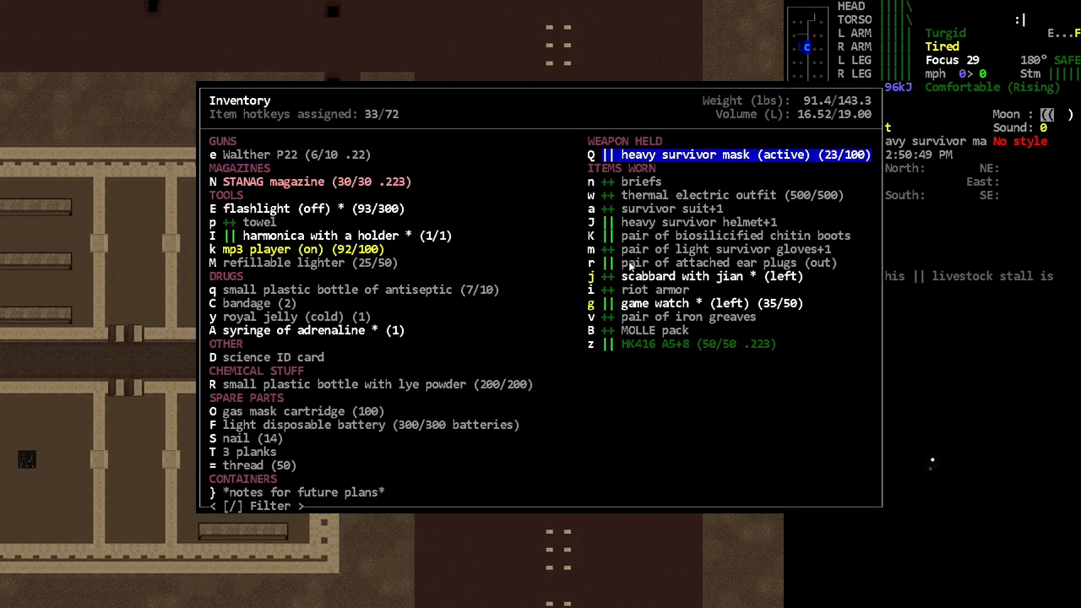
Close the inventory and go back underground to the lab's wait-duration choices.
key("Escape")
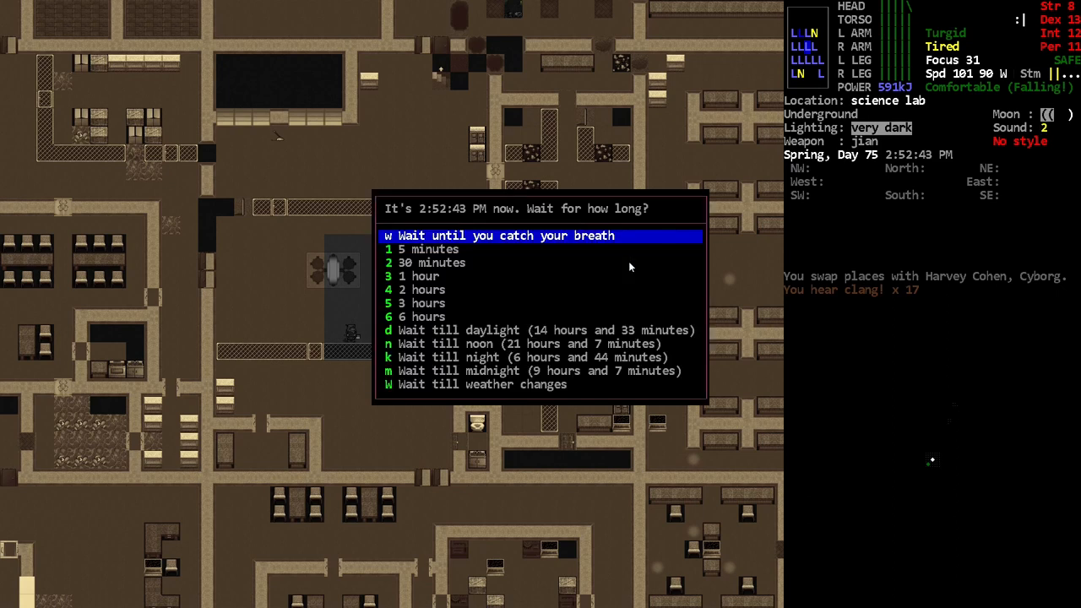
Wait until the character catches their breath, then head toward the lab exit.
key("w")
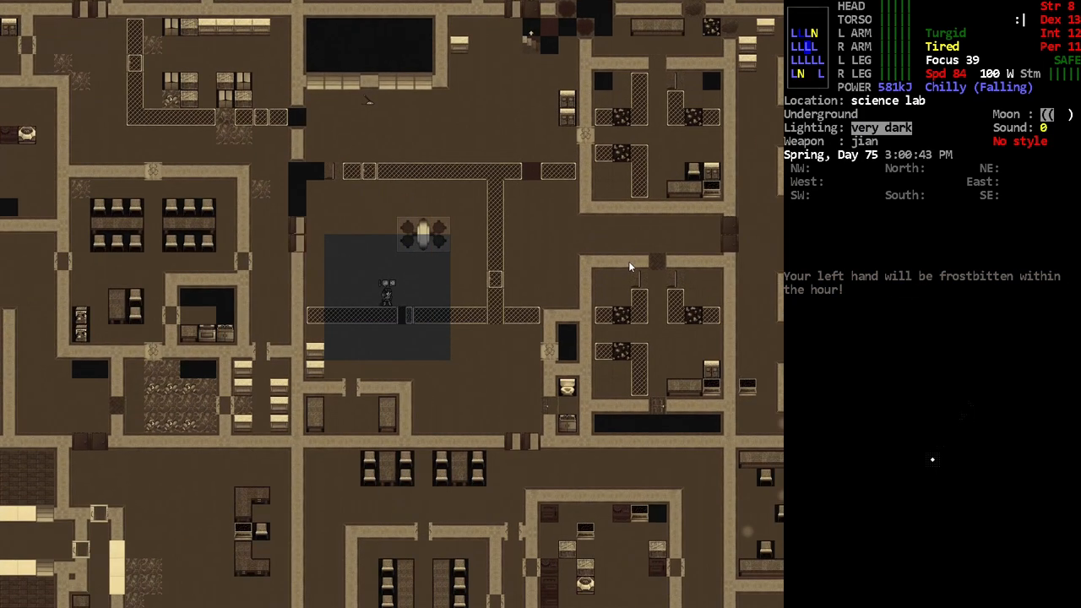
key("a")
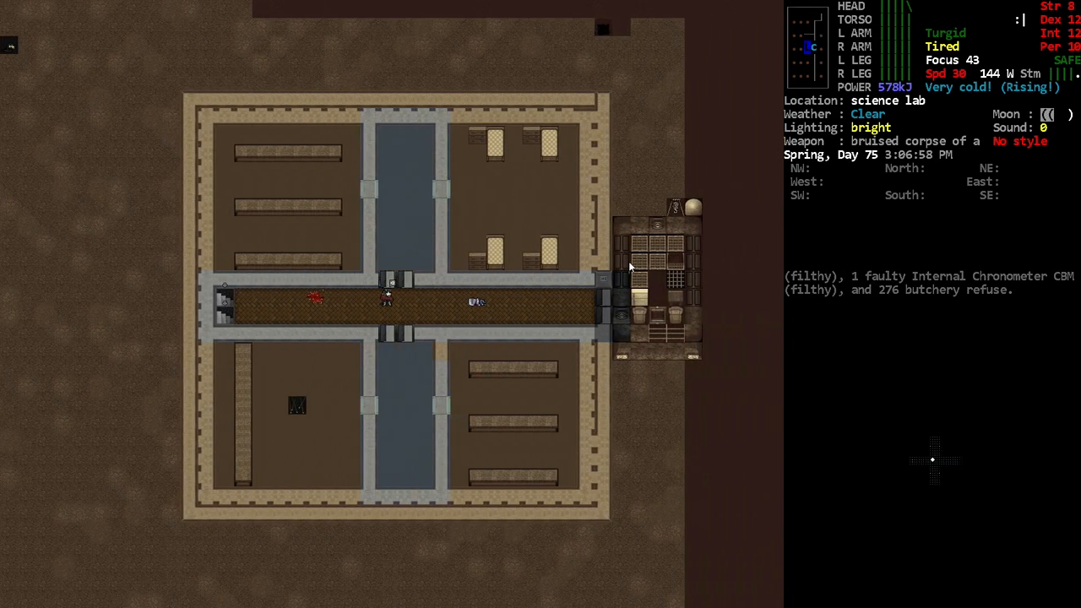
Browse and dismiss the usable items list, then stow the faulty bionic in the vehicle.
key("a")
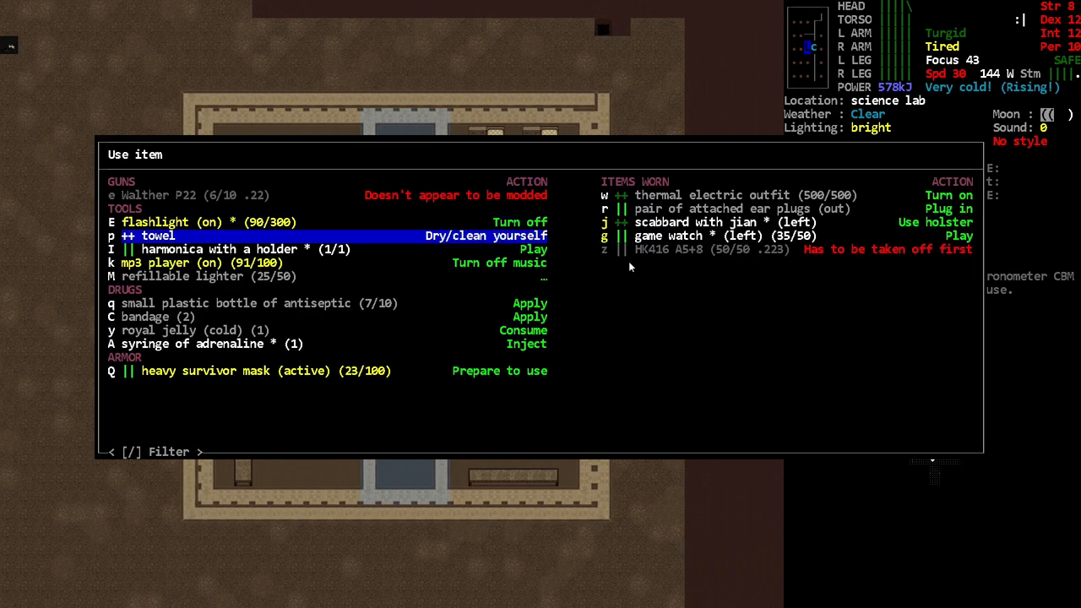
key("up")
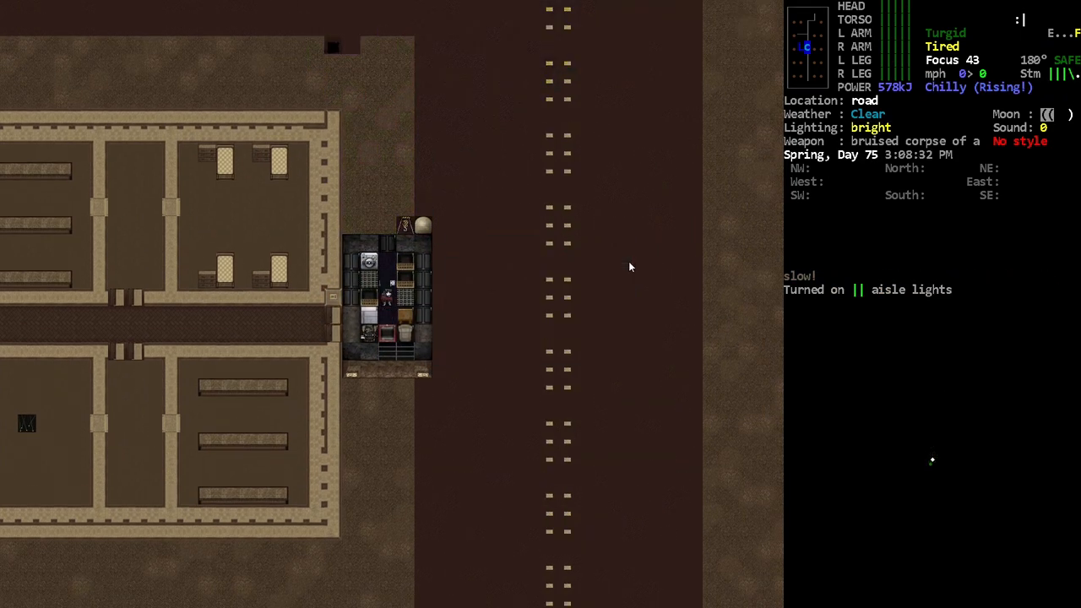
key("i")
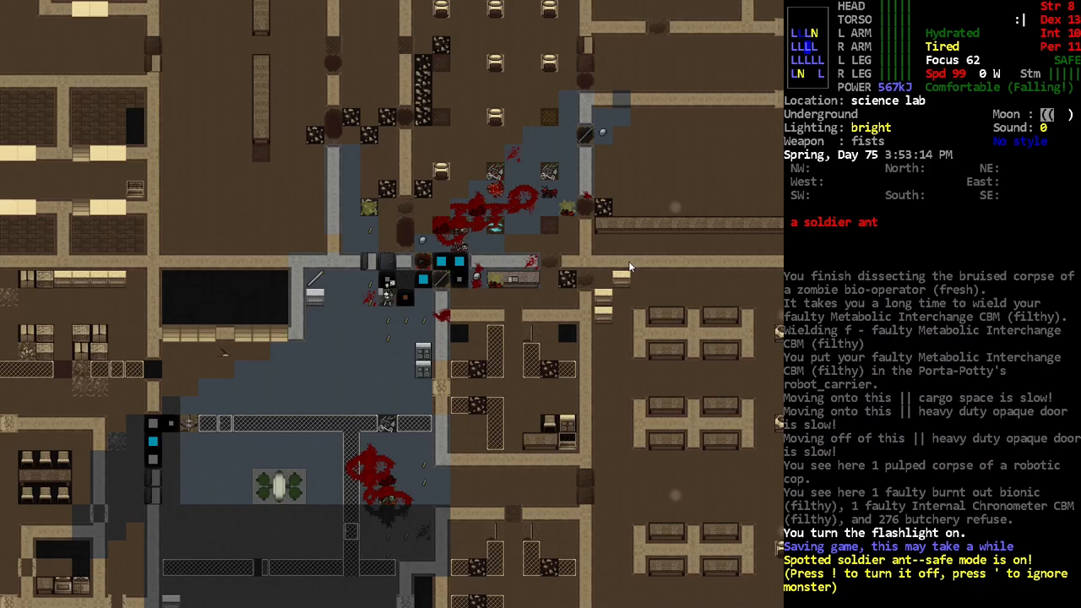
Shoot the soldier ant dead, check the area map twice, and aim at the Kevlar hulk.
key("!")
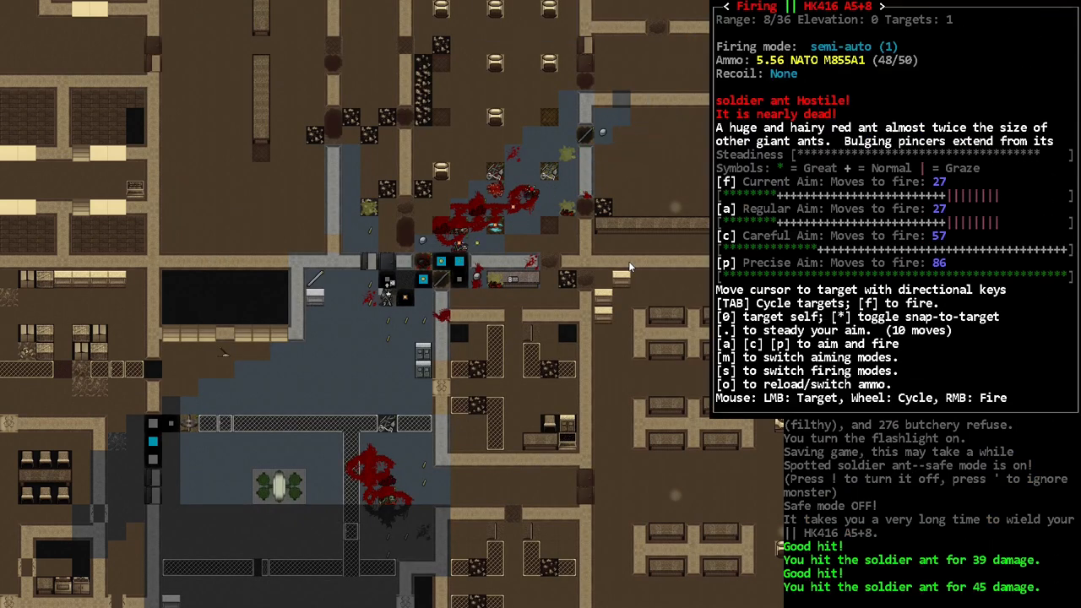
key("f")
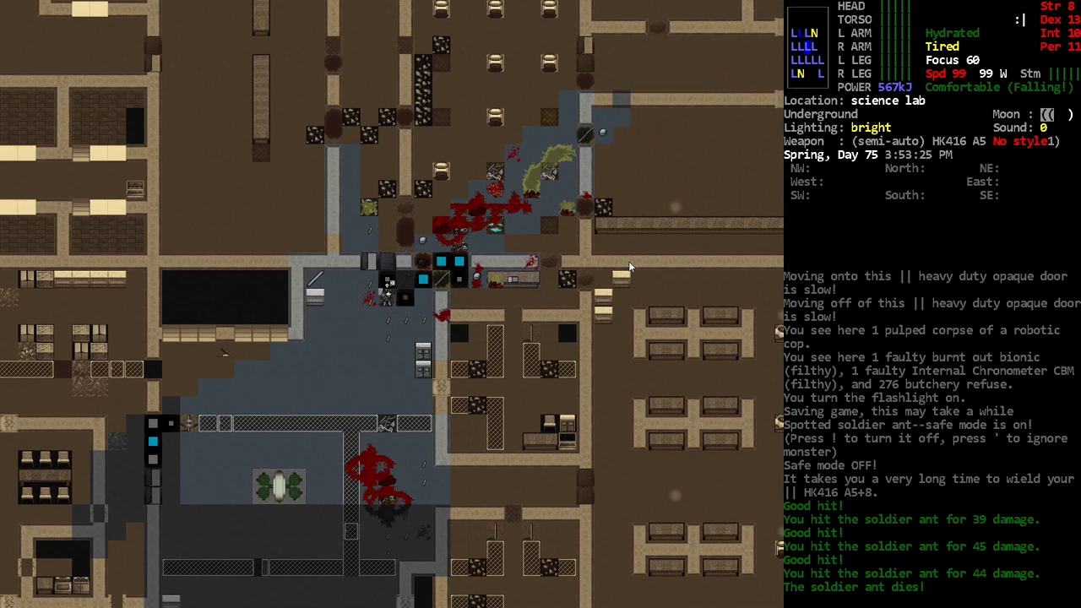
key("m")
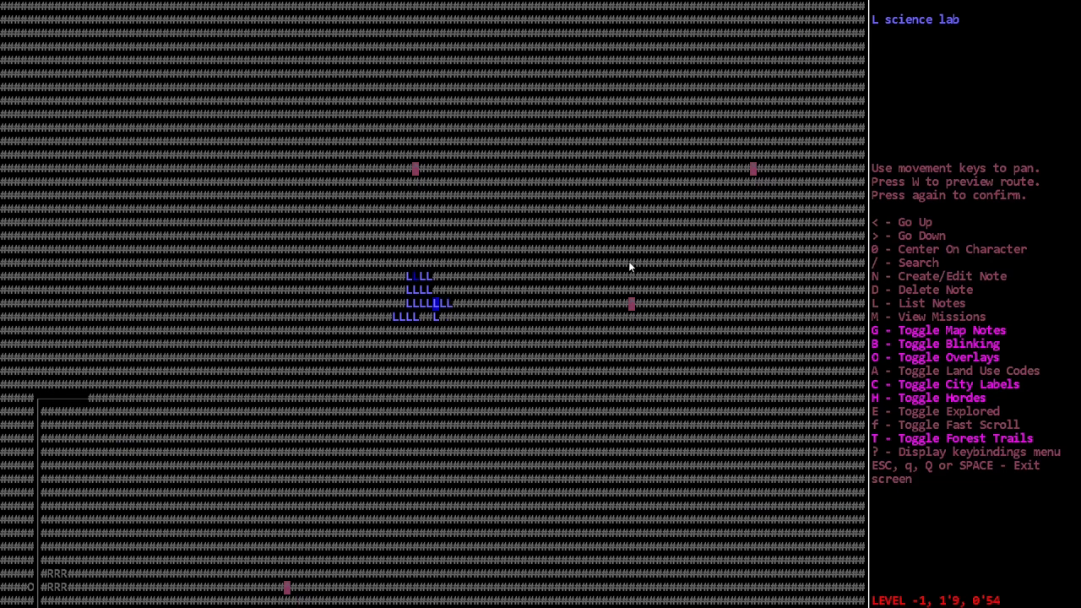
key("w")
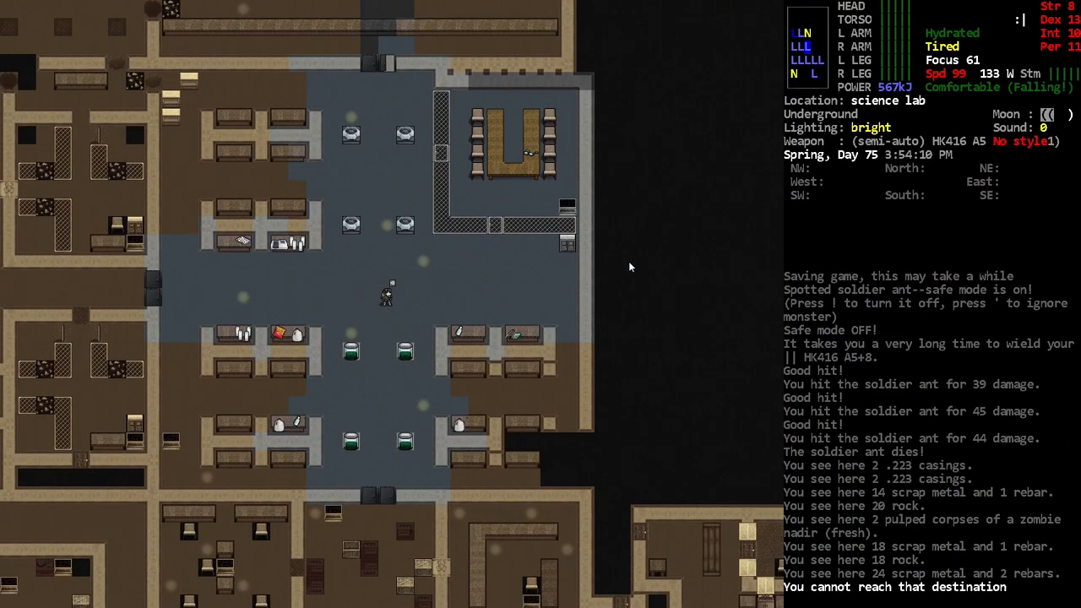
key("m")
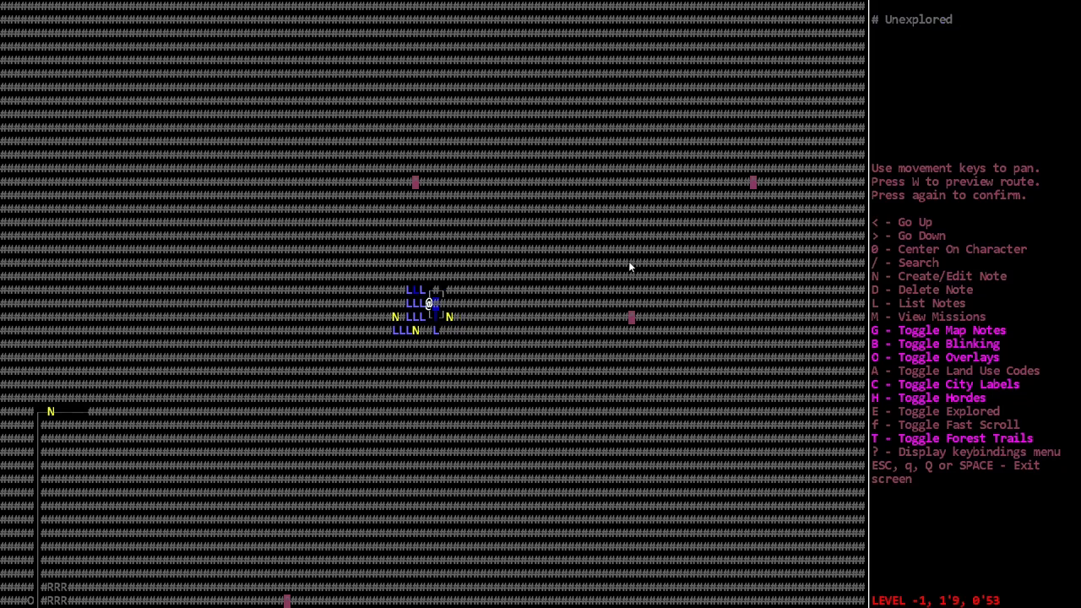
key("w")
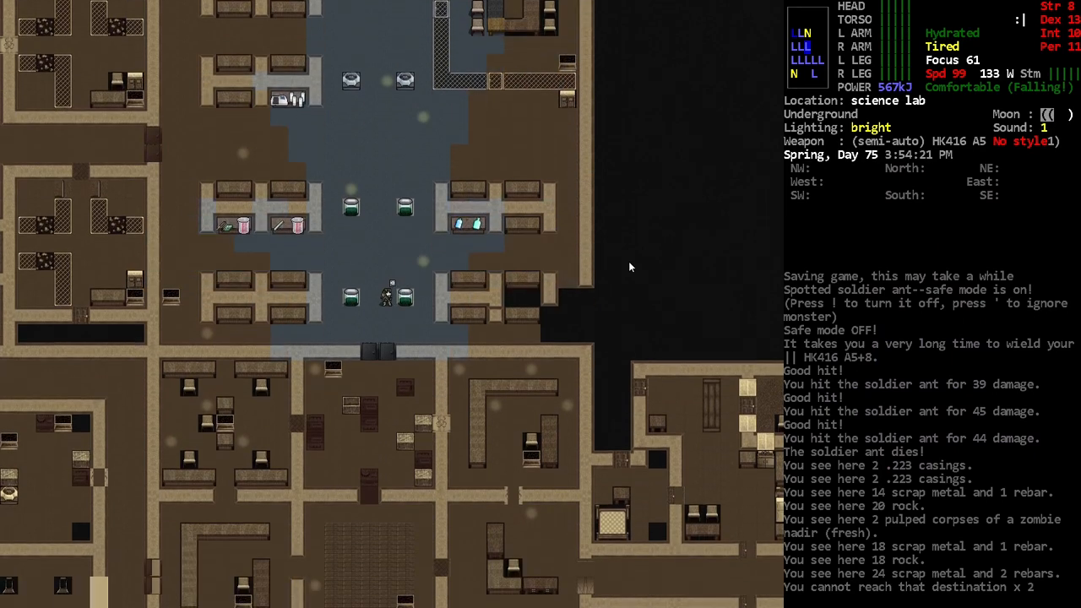
key("down")
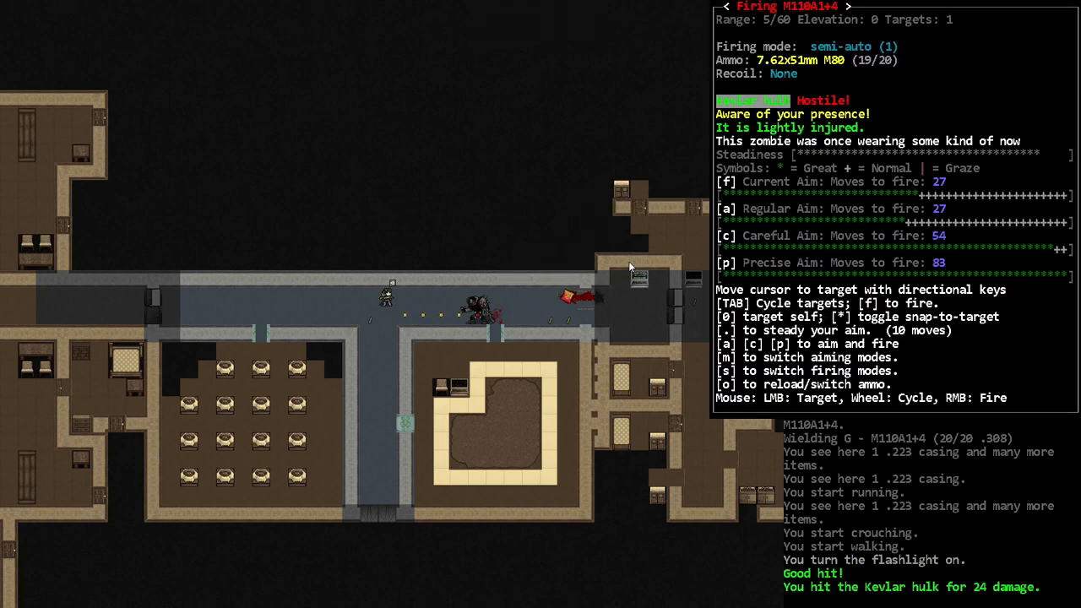
Fire the M110A1 at the Kevlar hulk four times in a row.
key("f")
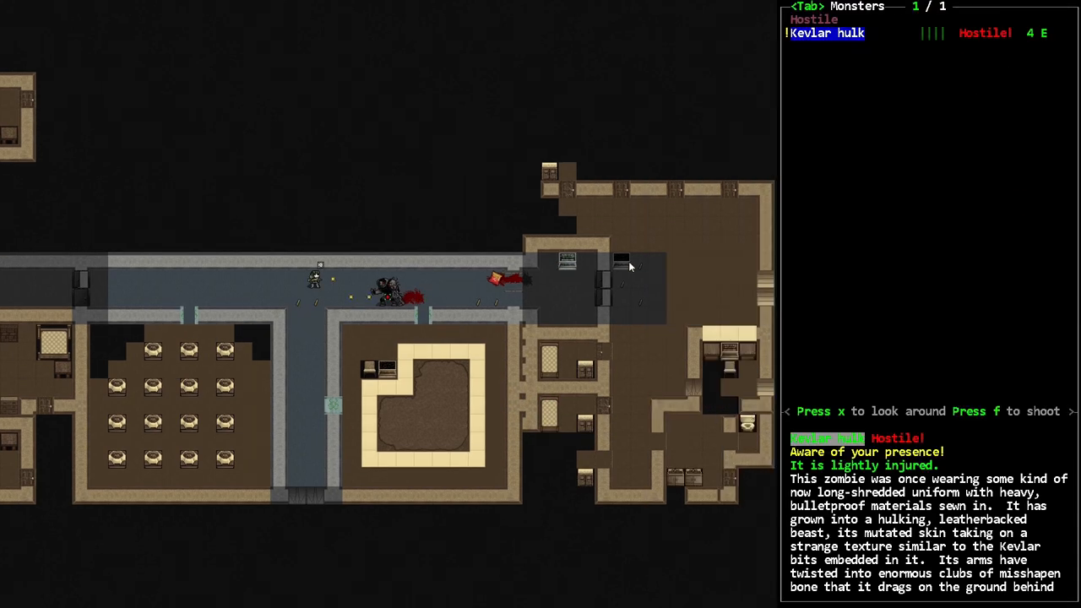
key("f")
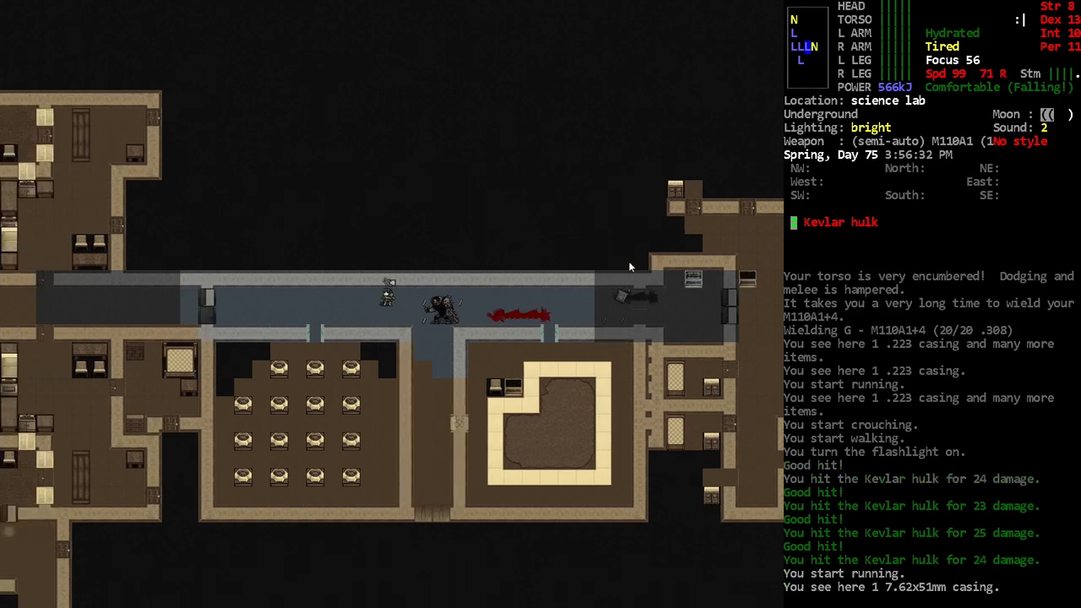
key("f")
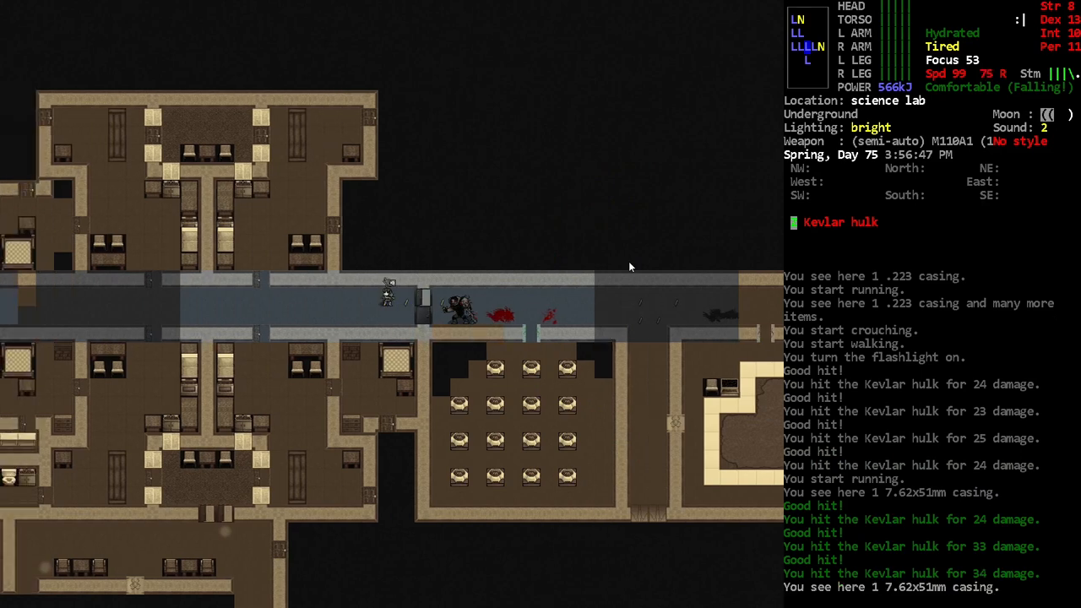
key("f")
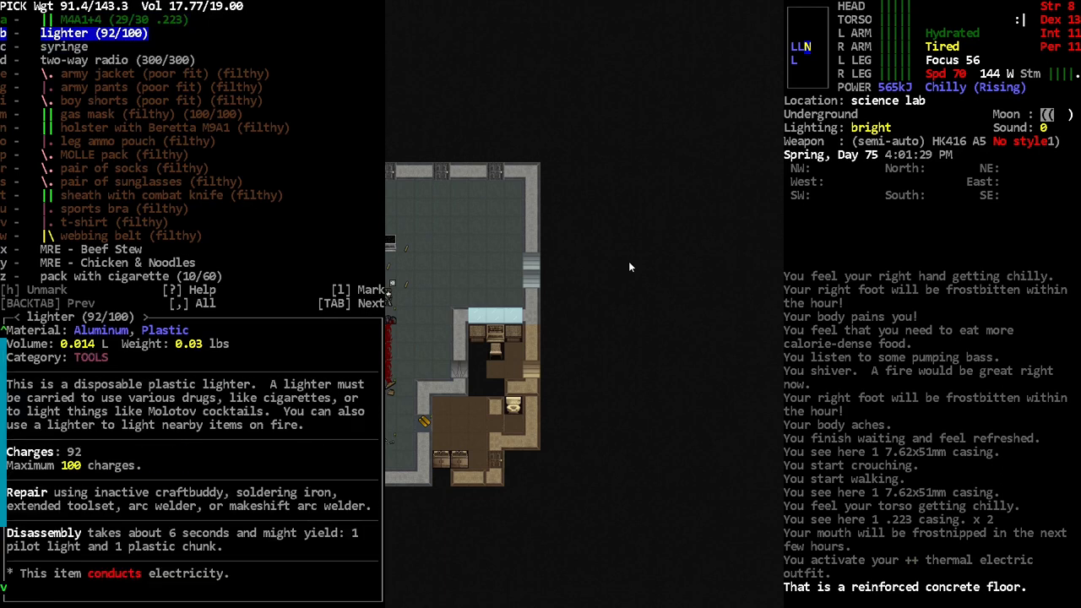
Finish choosing which military gear to pick up from the list.
key("up")
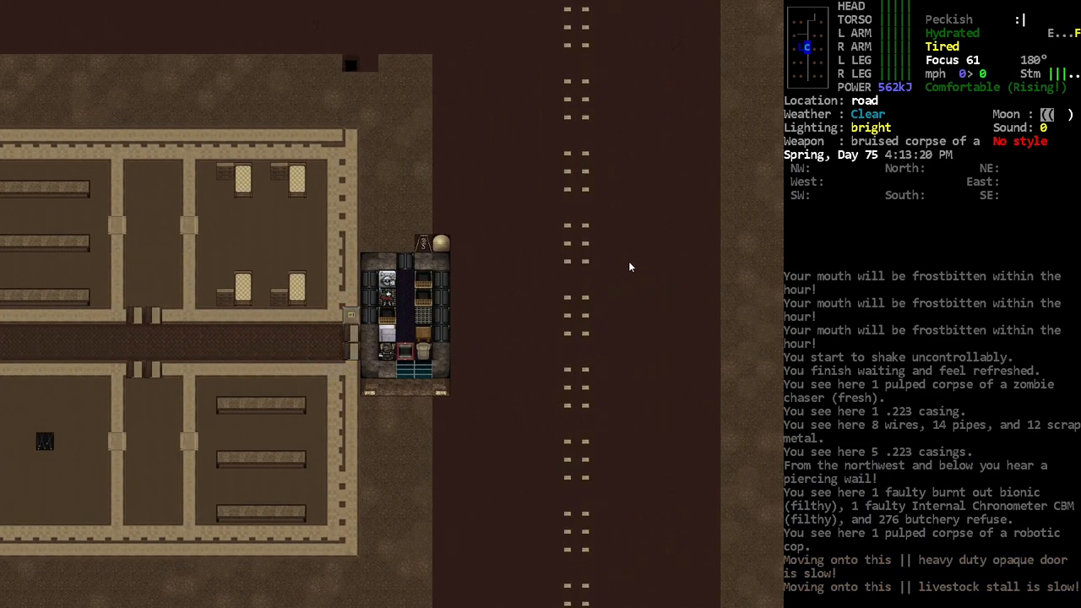
key("i")
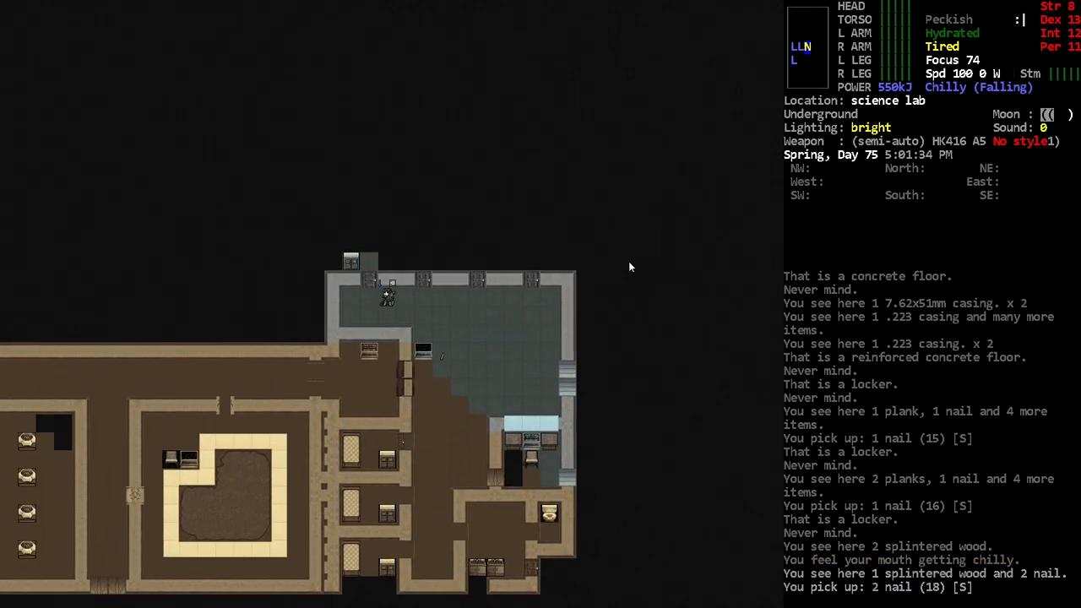
Pick up the nail lying on the lab floor.
key("w")
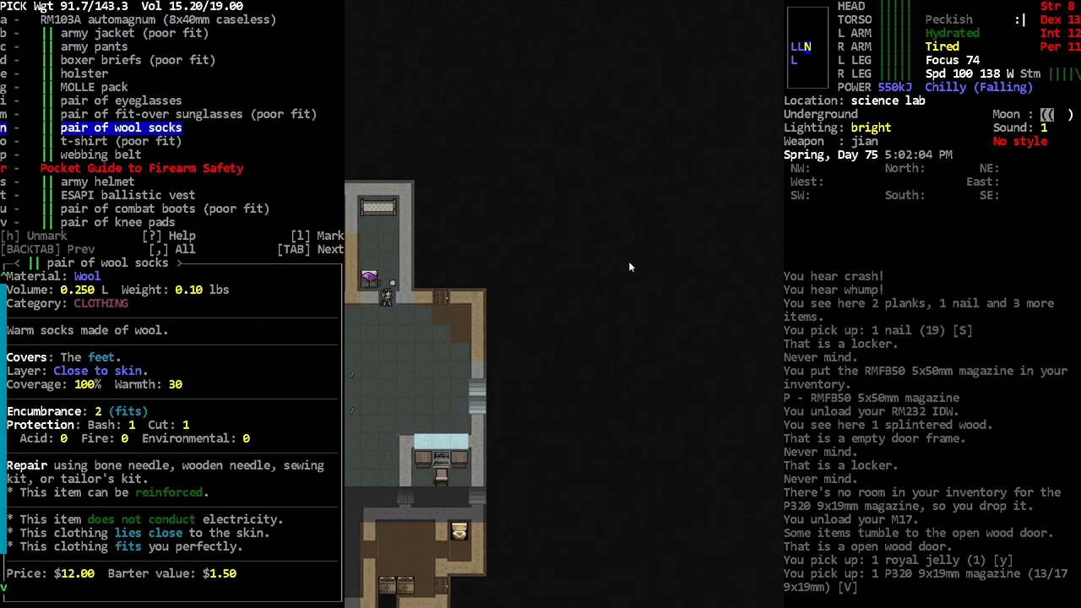
Move to the Pocket Guide to Firearm Safety and take it.
key("DOWN")
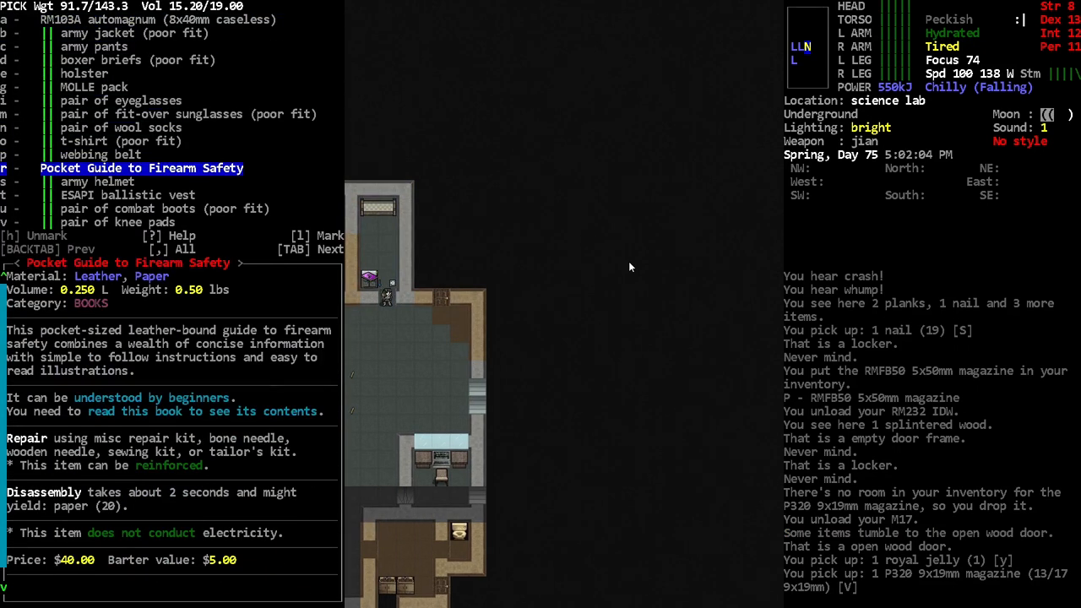
key("down")
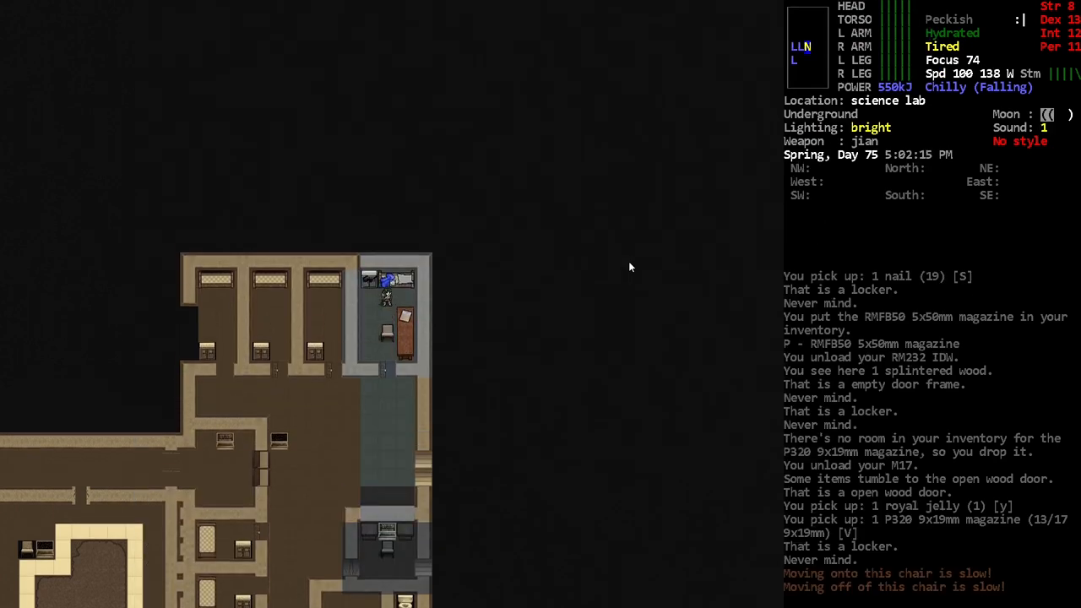
key("i")
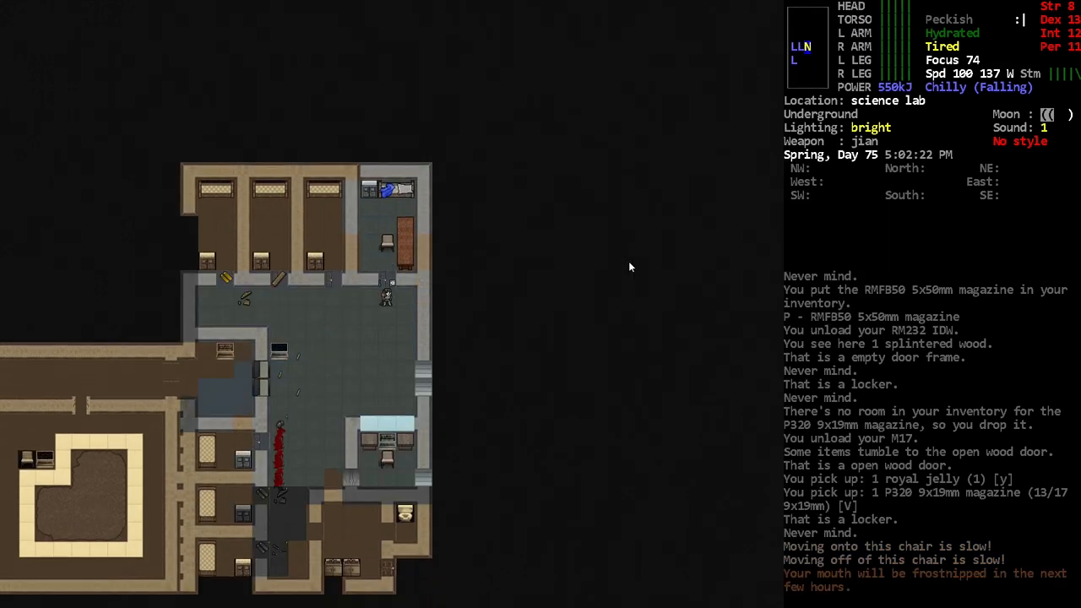
Skim the firearm safety guide, then drop it from the inventory.
key("r")
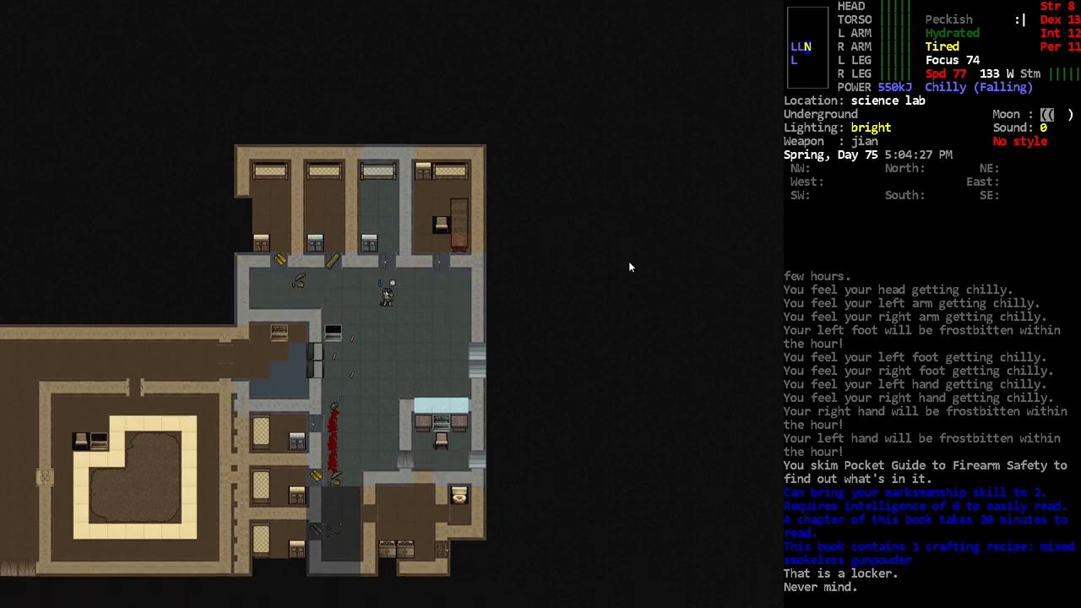
key("i")
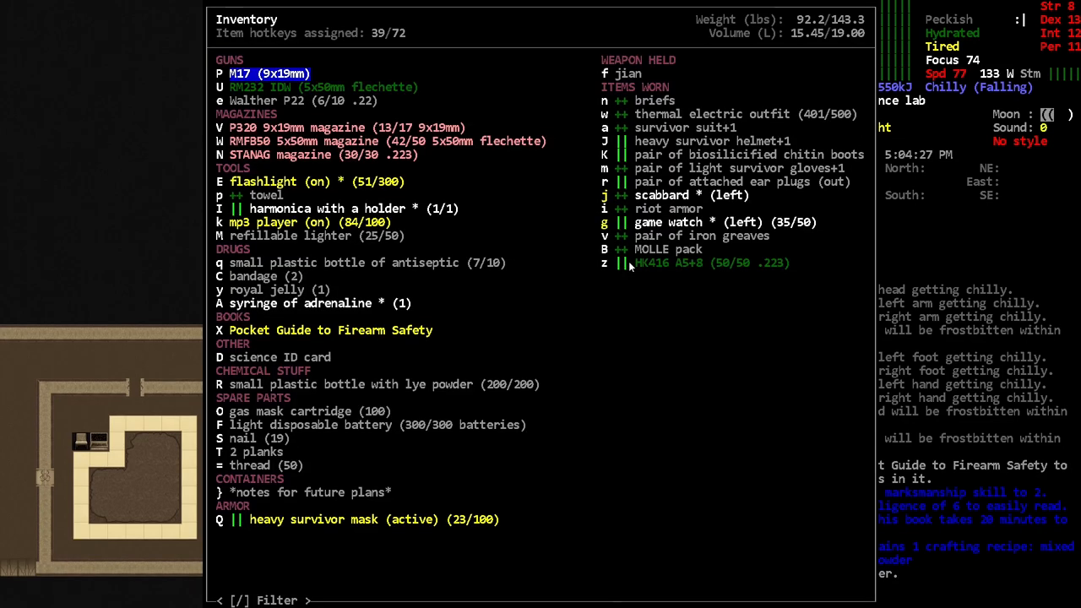
key("down")
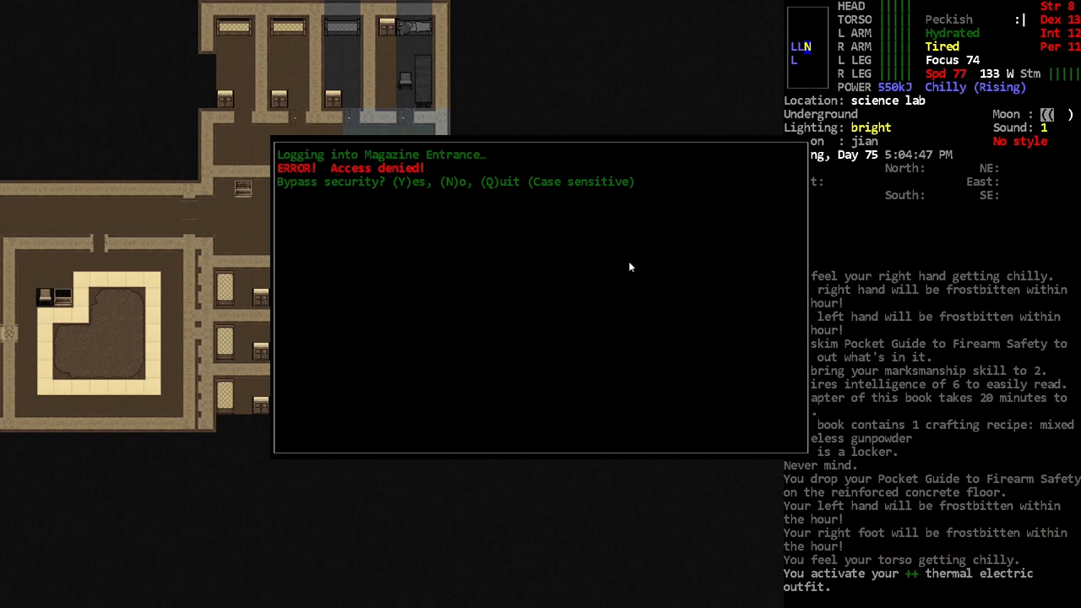
Answer Y to bypass the Magazine Entrance security and Y to hack in.
key("y")
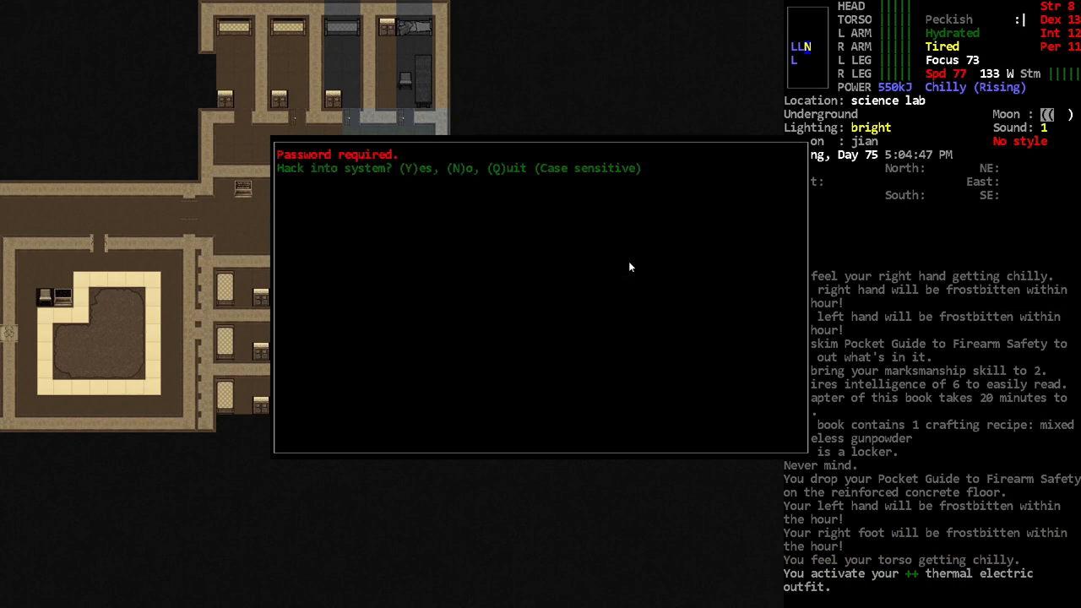
key("y")
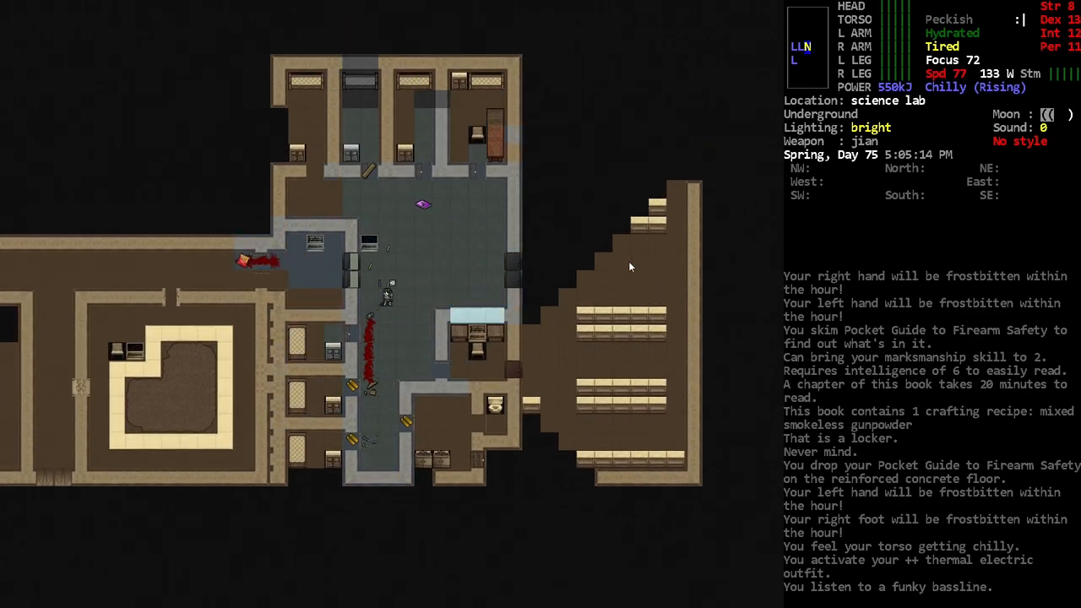
Switch the flashlight off.
key("f")
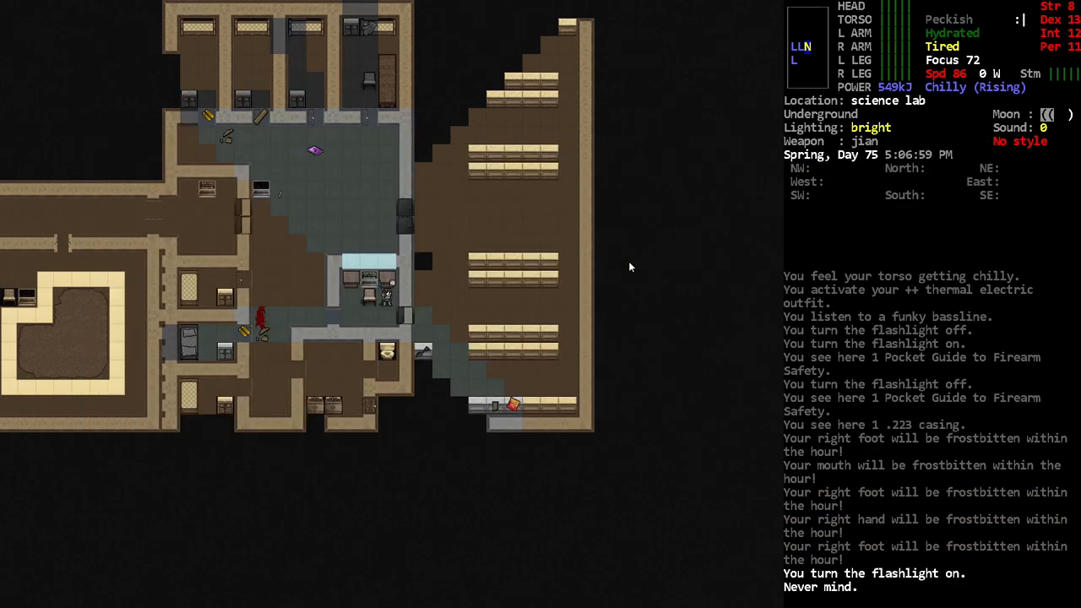
Drop the lit flashlight at the open metal door and walk into the armory.
key("d")
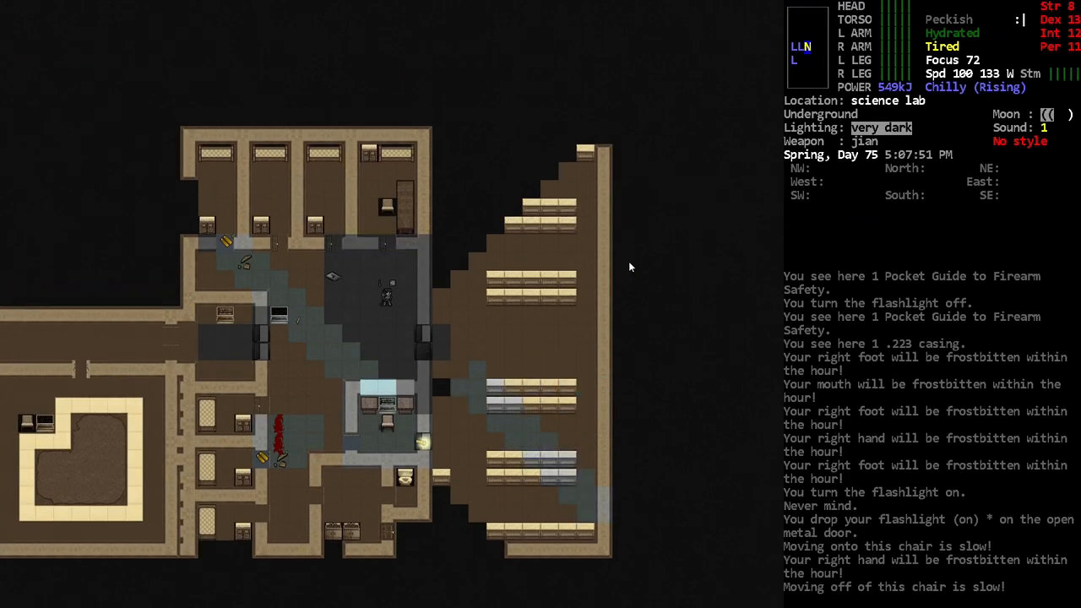
key("w")
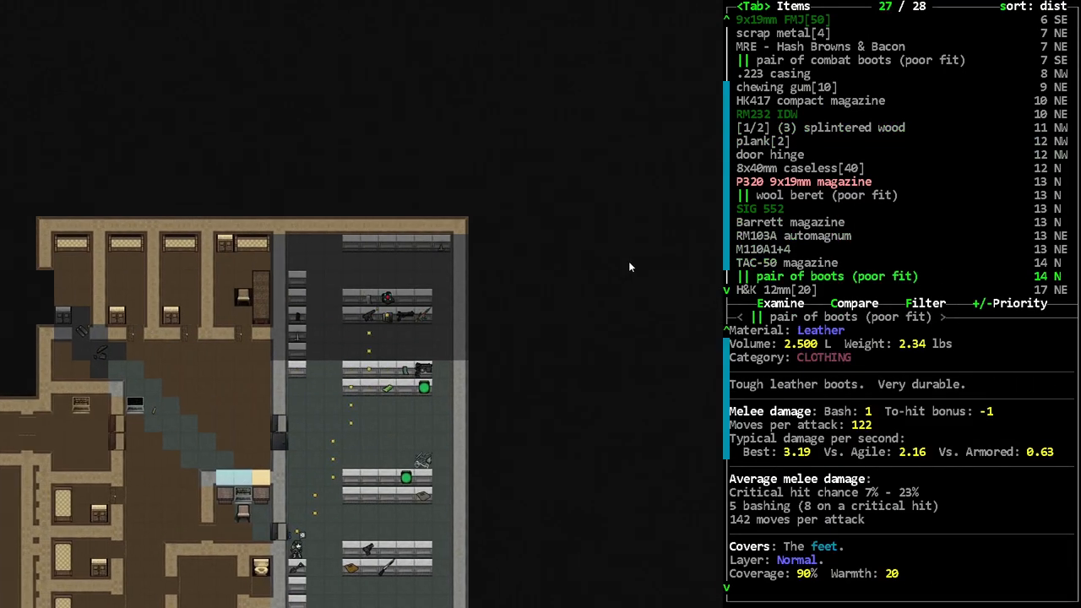
Step through the nearby items list, scrolling down toward the HK417 compact magazine.
key("Escape")
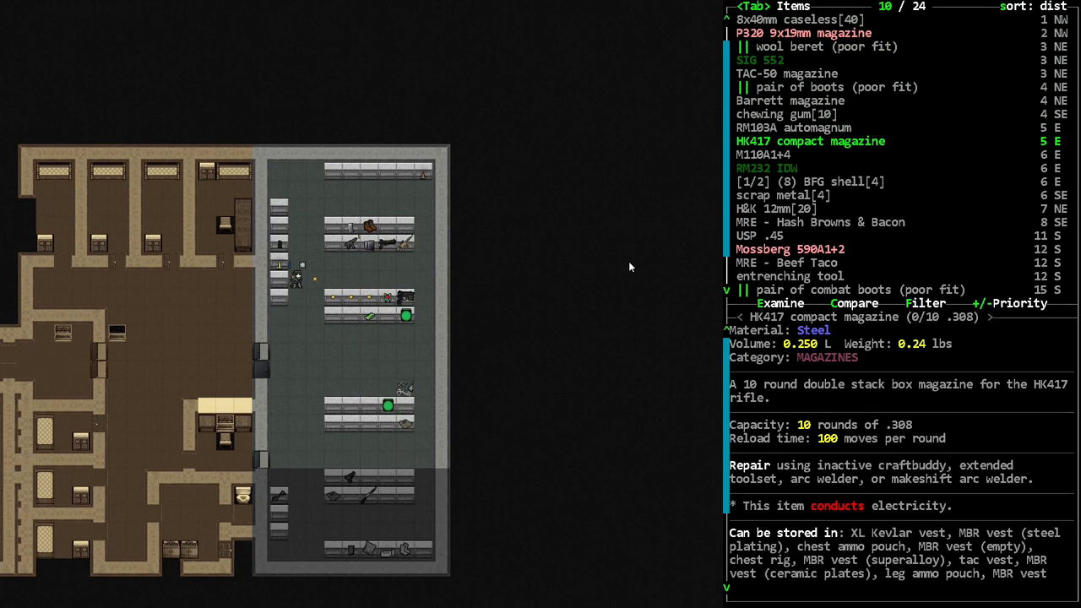
scroll("down", 3)
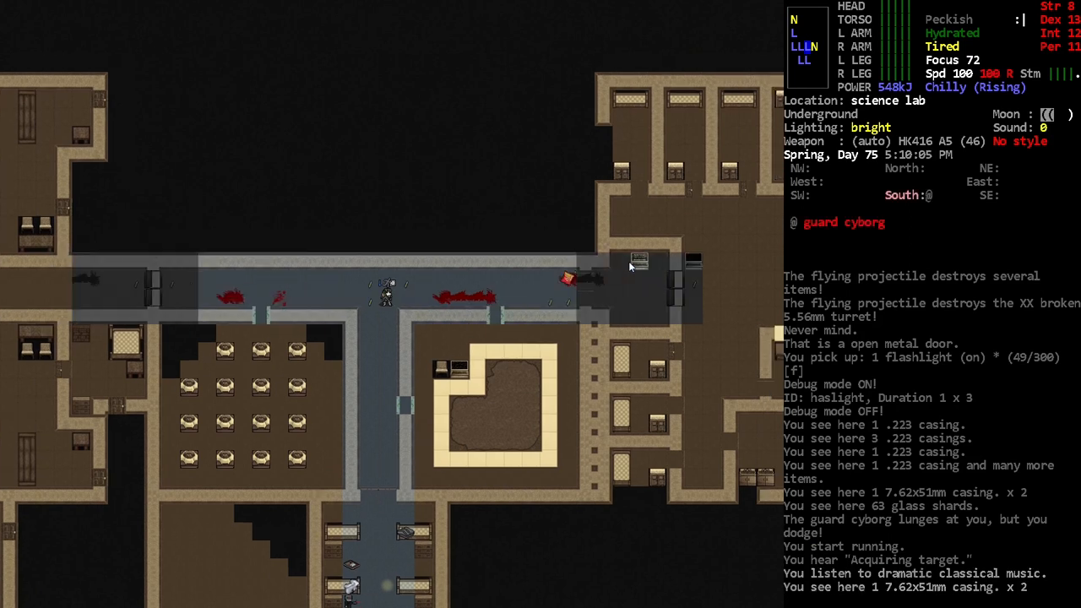
Enter firing mode with f.
key("f")
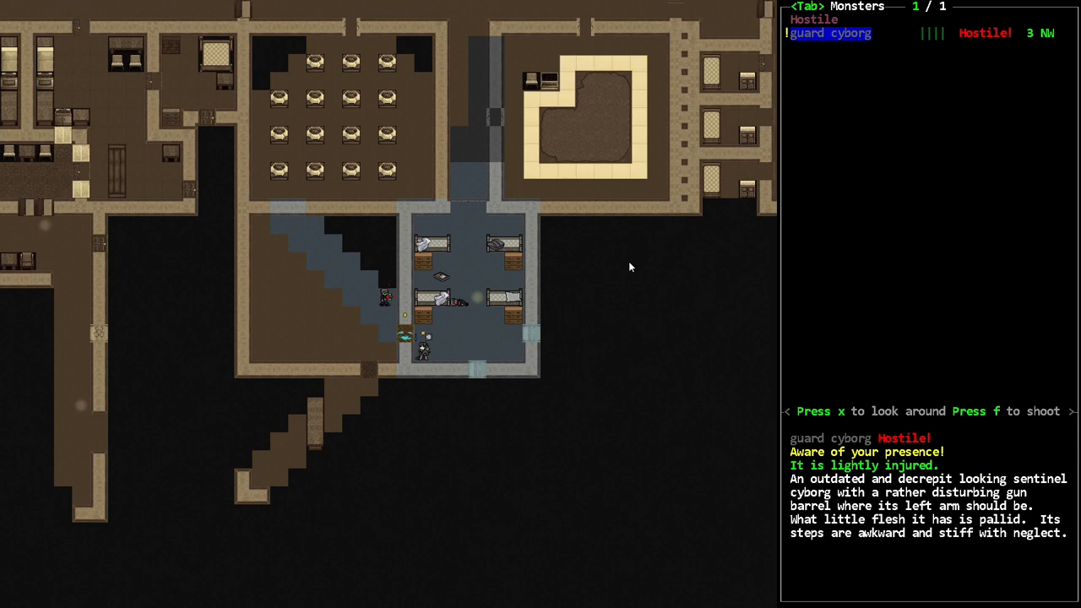
Shoot the guard cyborg dead, stop aiming, and open the inventory.
key("f")
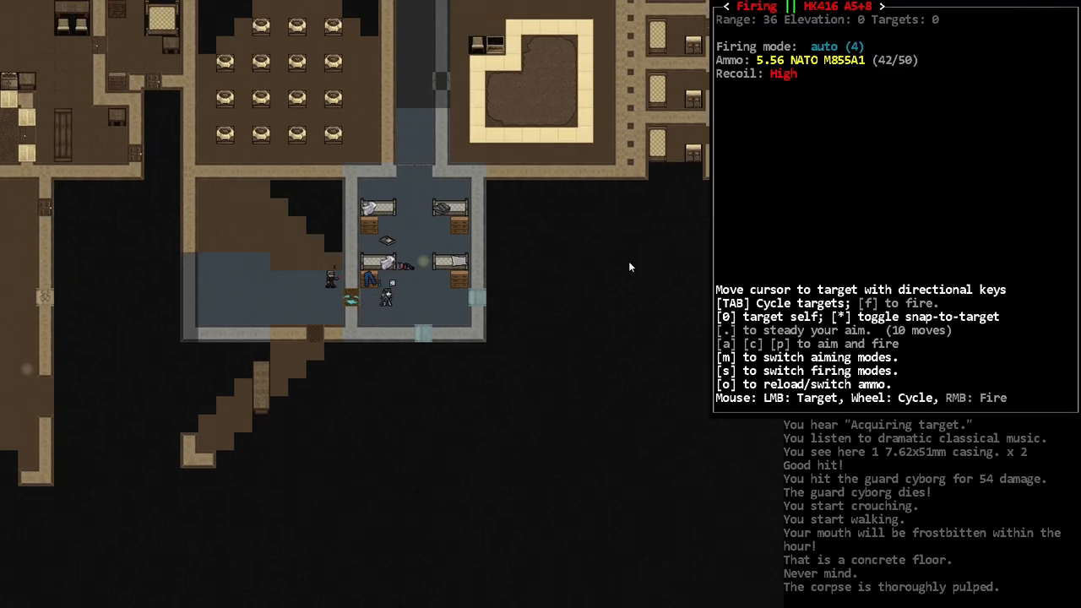
key("Escape")
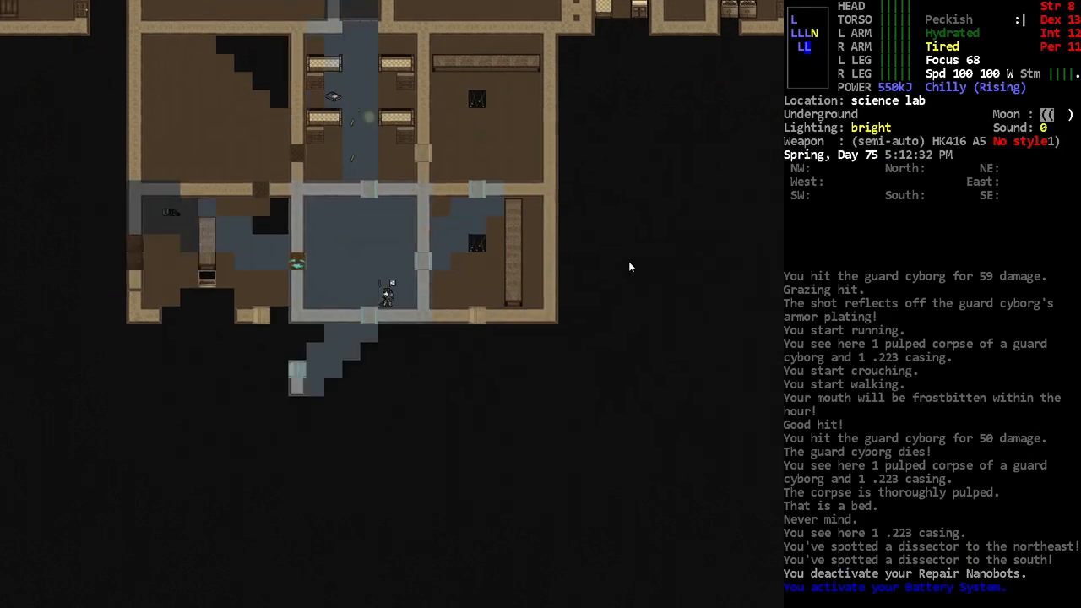
key("i")
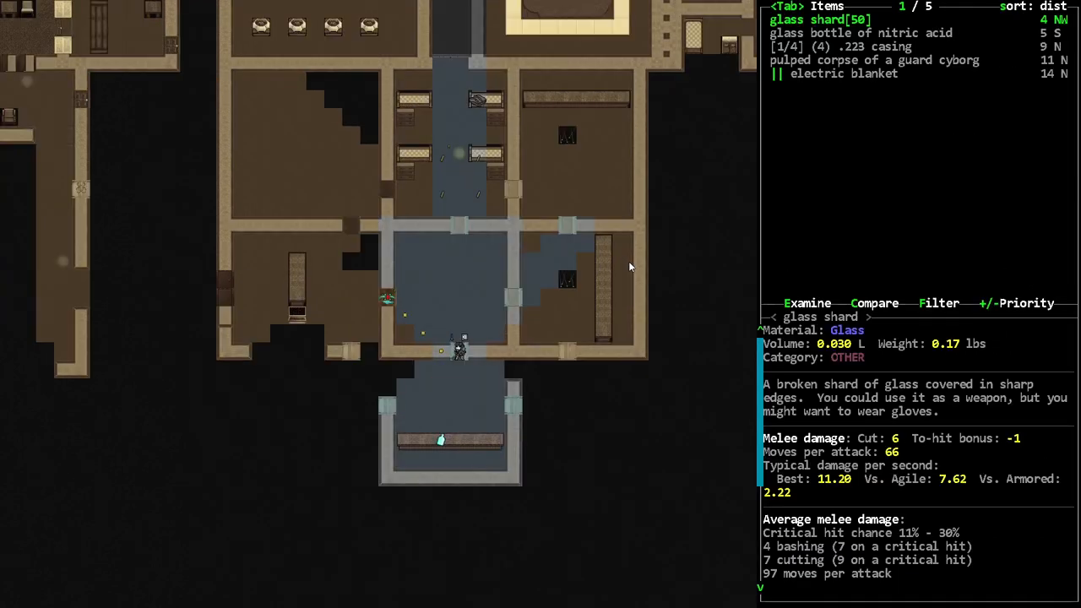
Dismiss the open screen and view the nearby items list with the glass shard description.
key("Escape")
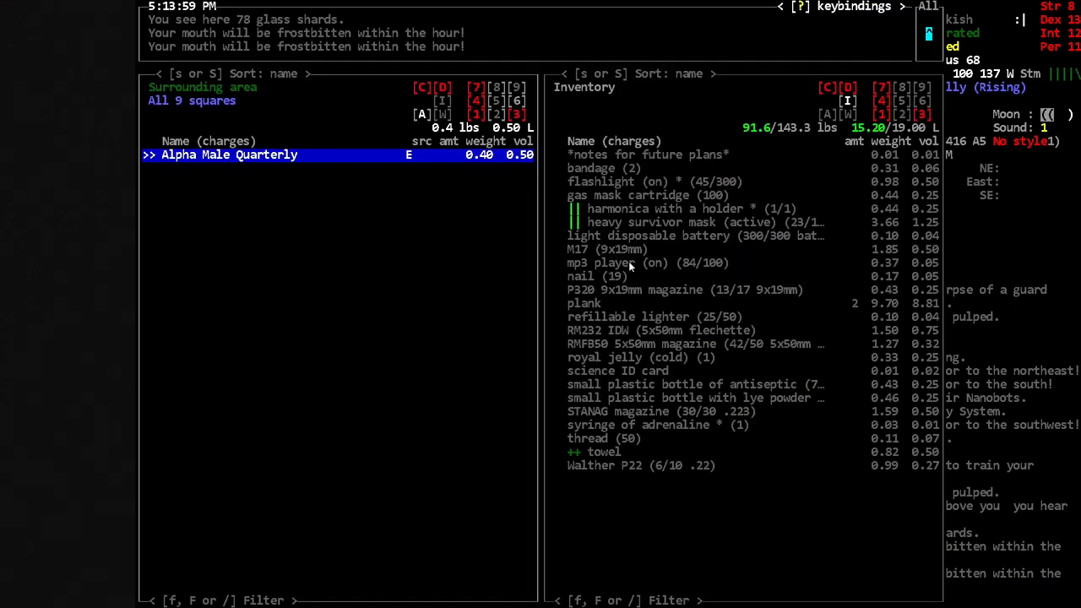
Close item transfer, review the First Responder Handbook and autoclave entries, then close the list.
key("Escape")
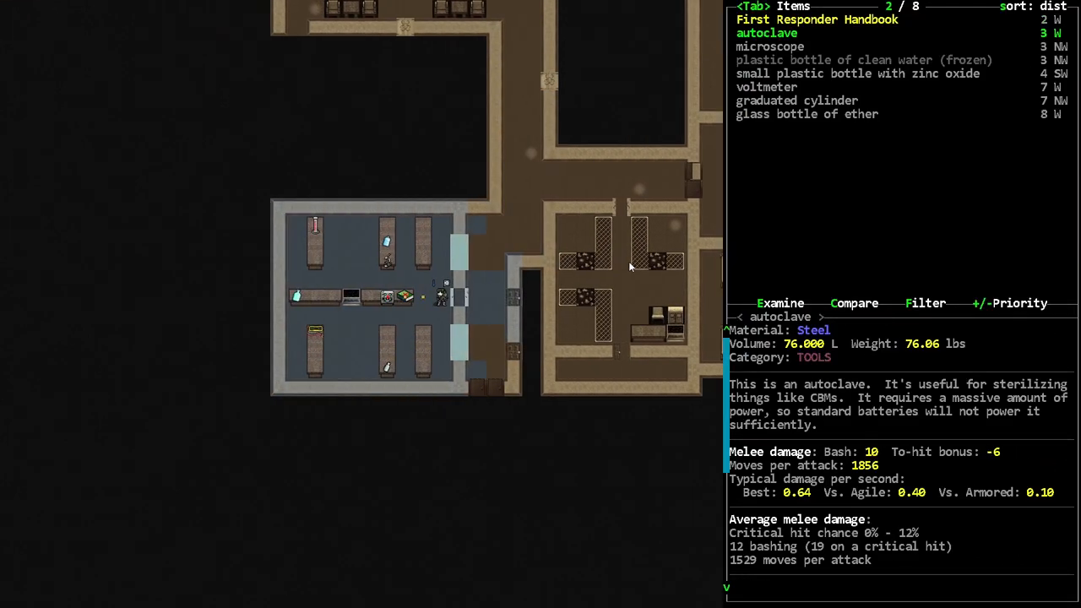
key("UP")
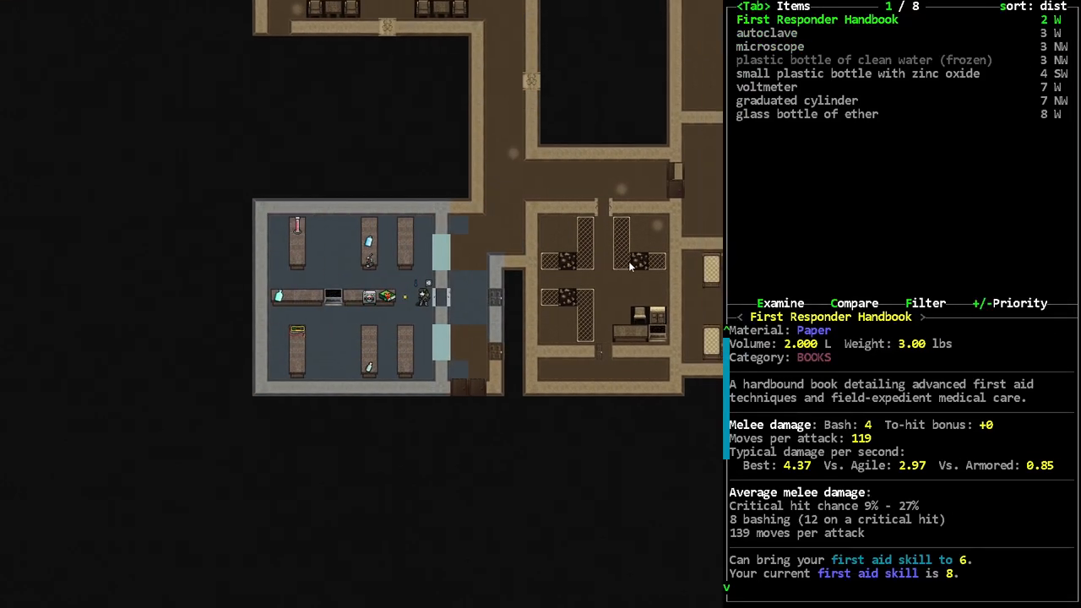
key("down")
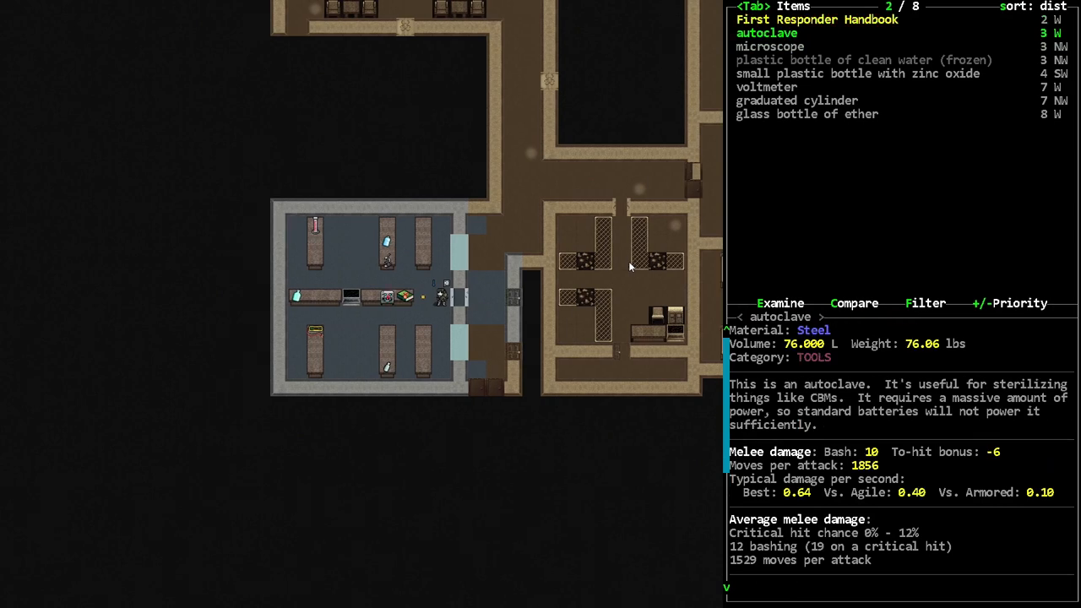
key("Escape")
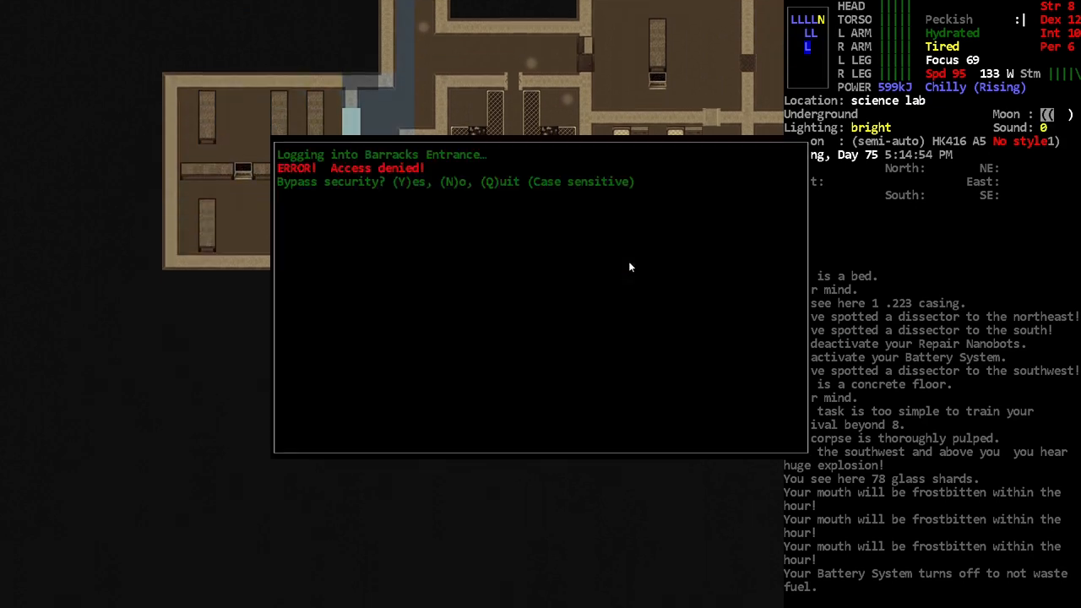
Decline the Barracks Entrance terminal's security bypass and wait in place.
key("y")
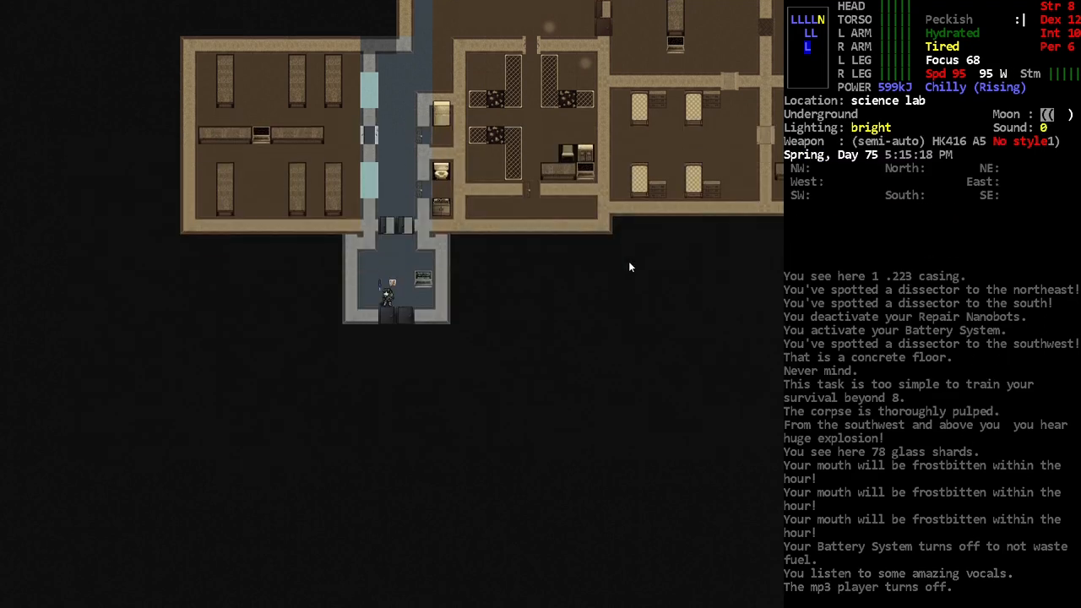
key("w")
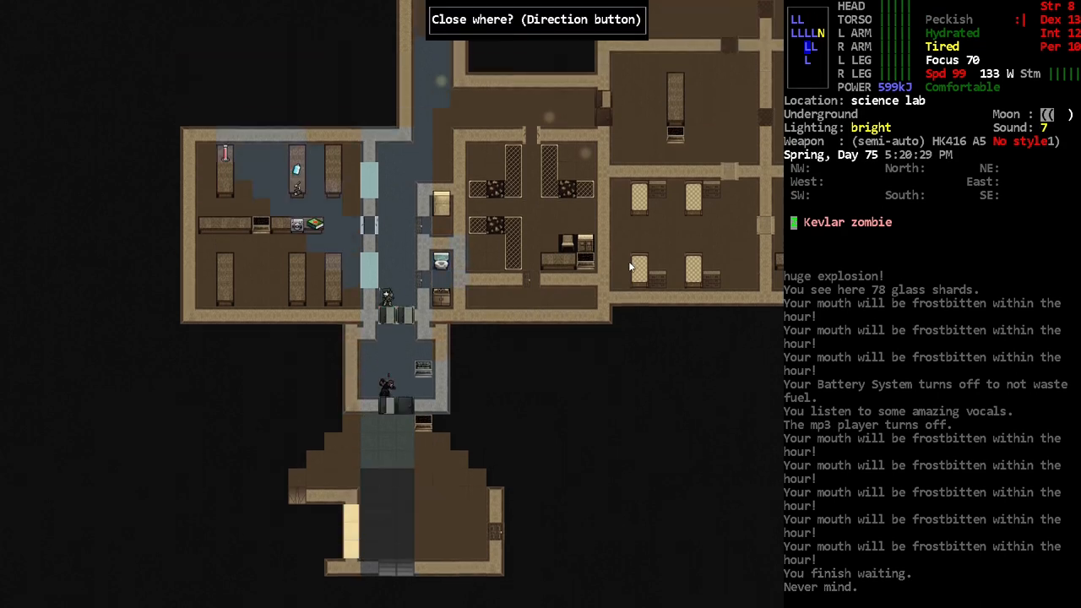
Check the list of wieldable items, then back out of it.
key("w")
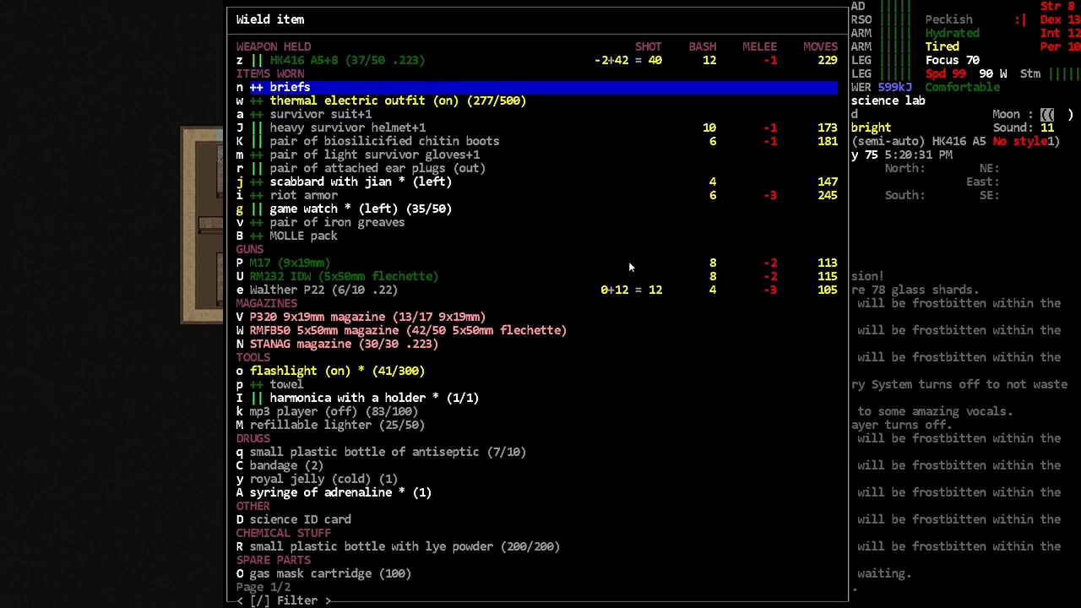
key("Escape")
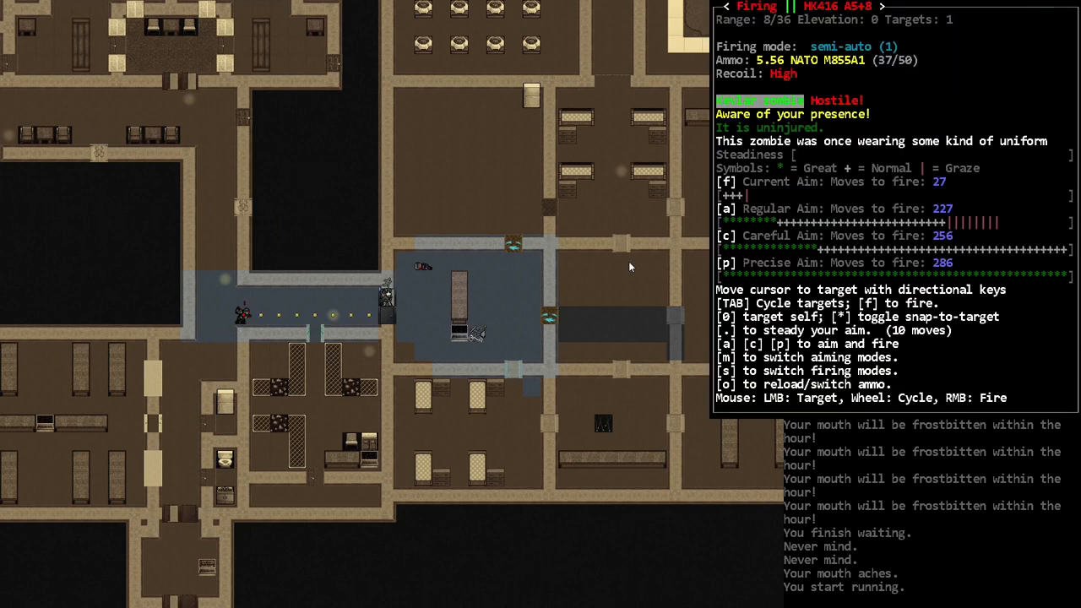
Fire the HK416 at the Kevlar zombie.
key("f")
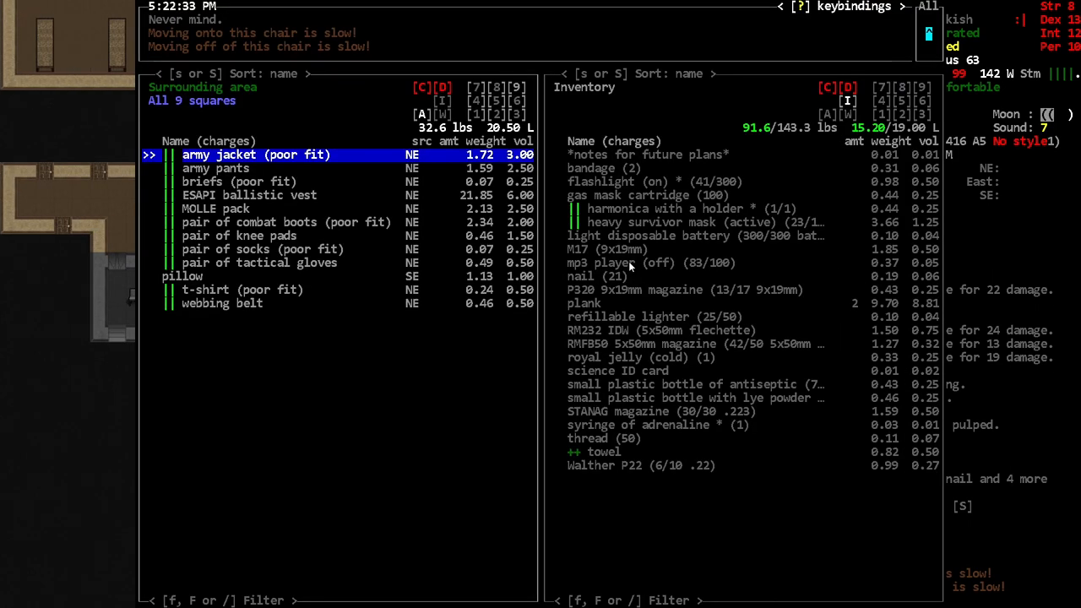
Leave the Kevlar zombie's gear untouched and check the character's inventory.
key("Escape")
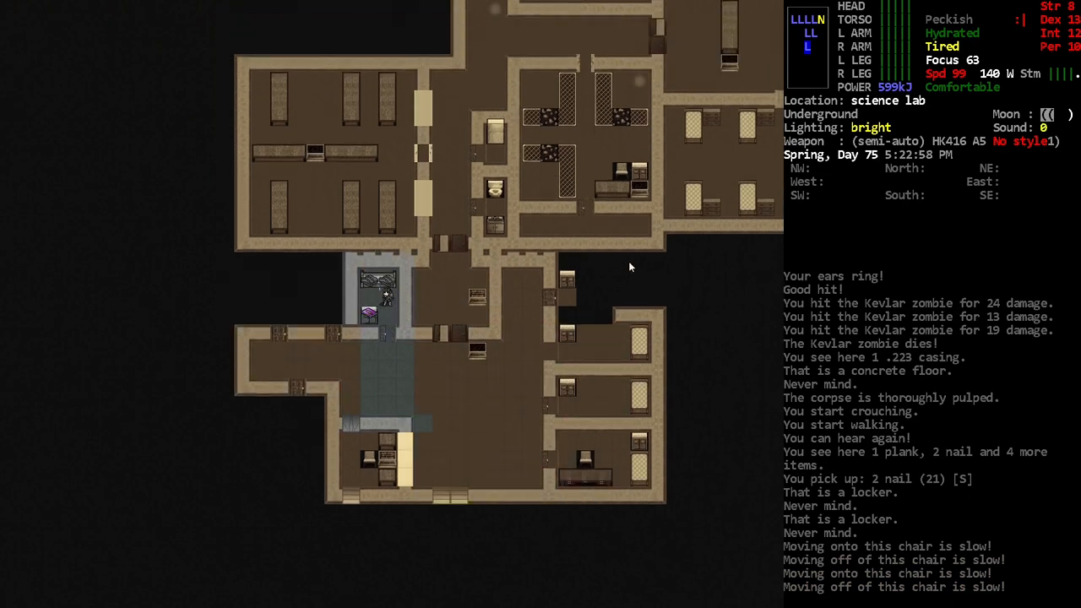
key("i")
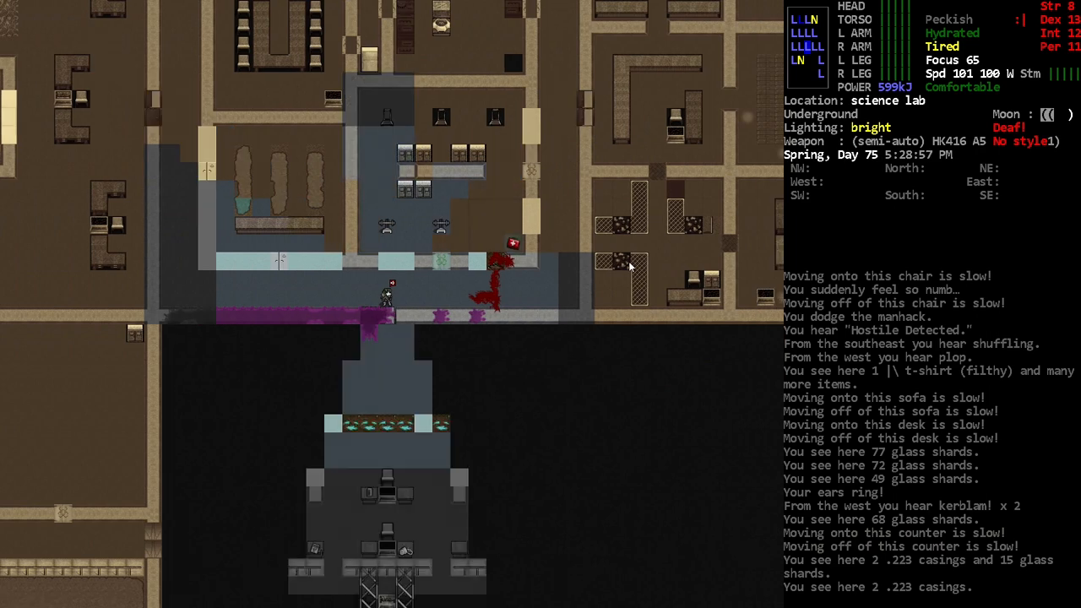
Step toward the doorway of the blue-floored hall.
key("a")
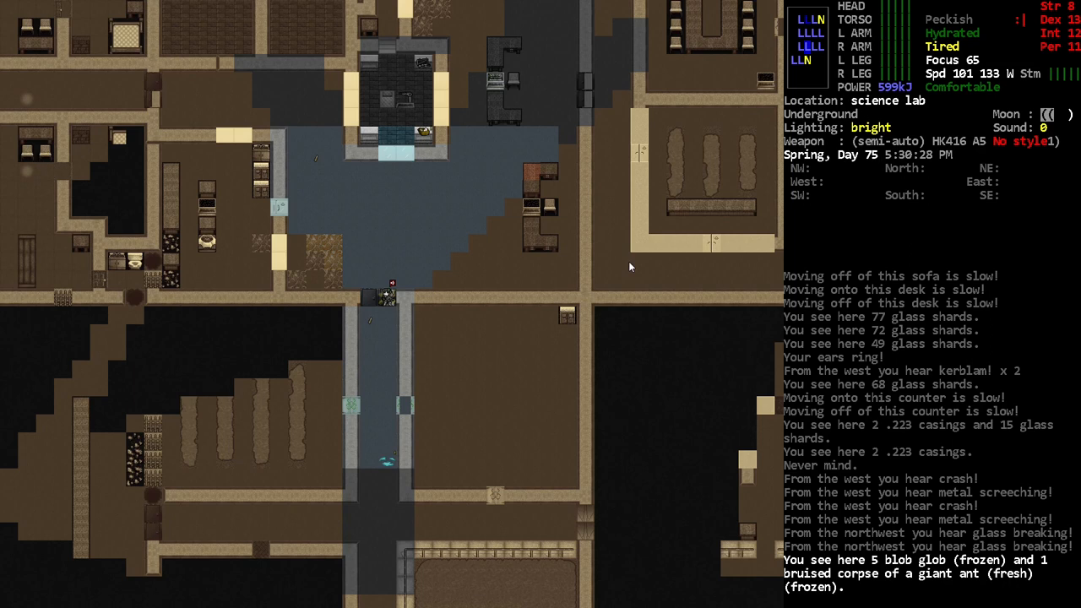
Highlight the newspaper page in the pick-up list, then leave the pickup screen.
key("up")
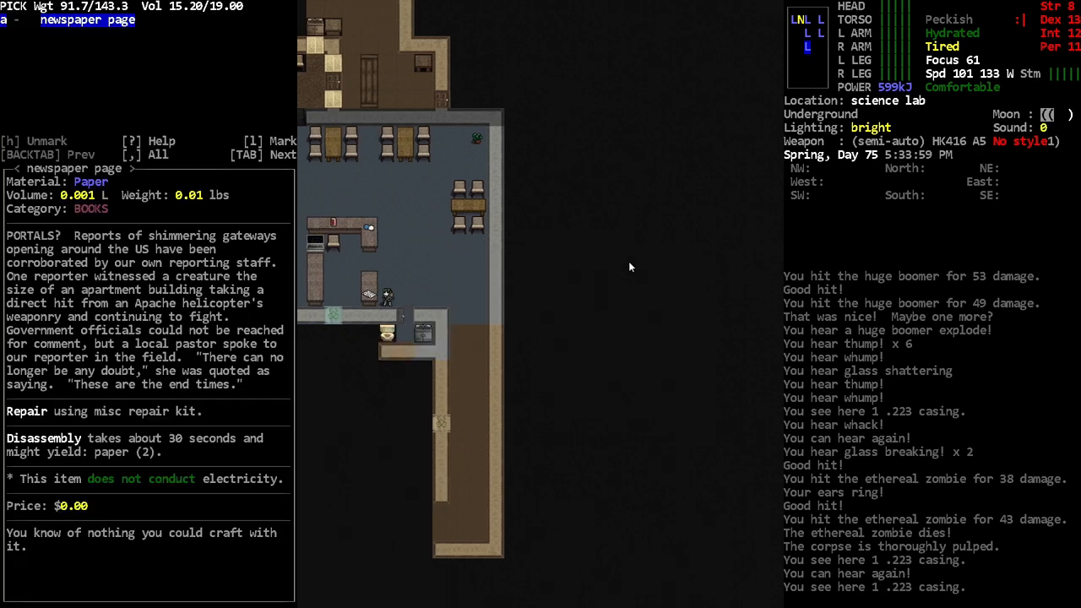
key("Escape")
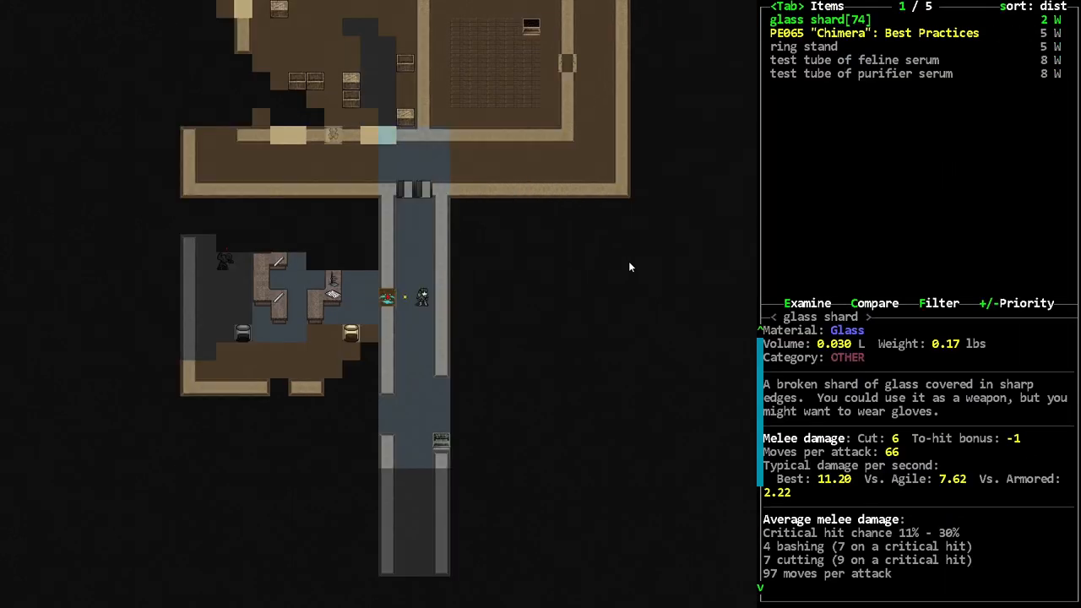
Close the nearby items overview after reviewing the glass shards and Chimera book.
key("Escape")
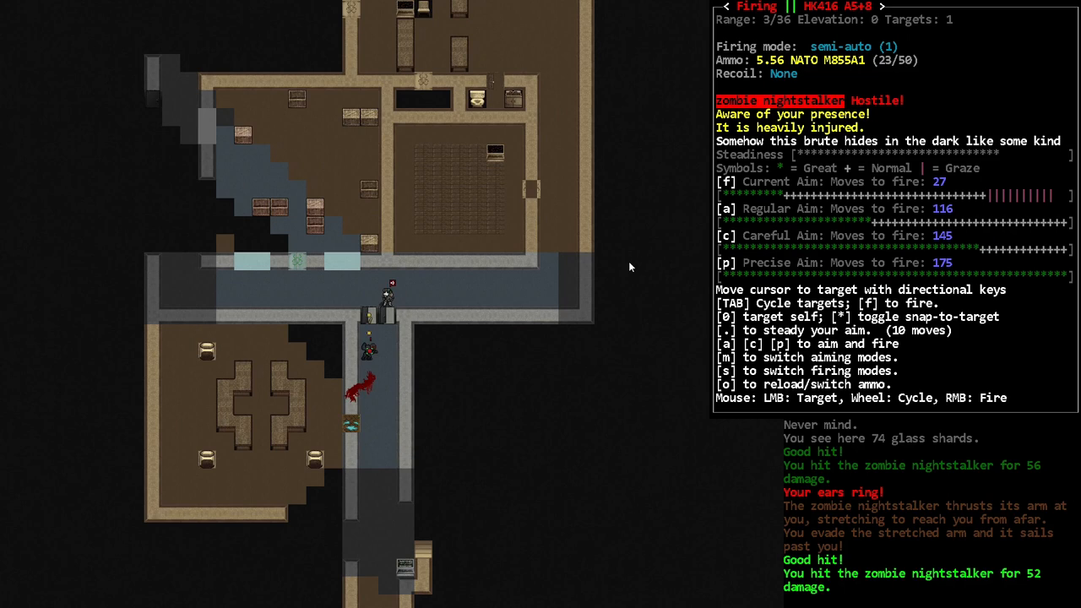
Fire the HK416 twice at the zombie nightstalker, then check the inventory.
key("f")
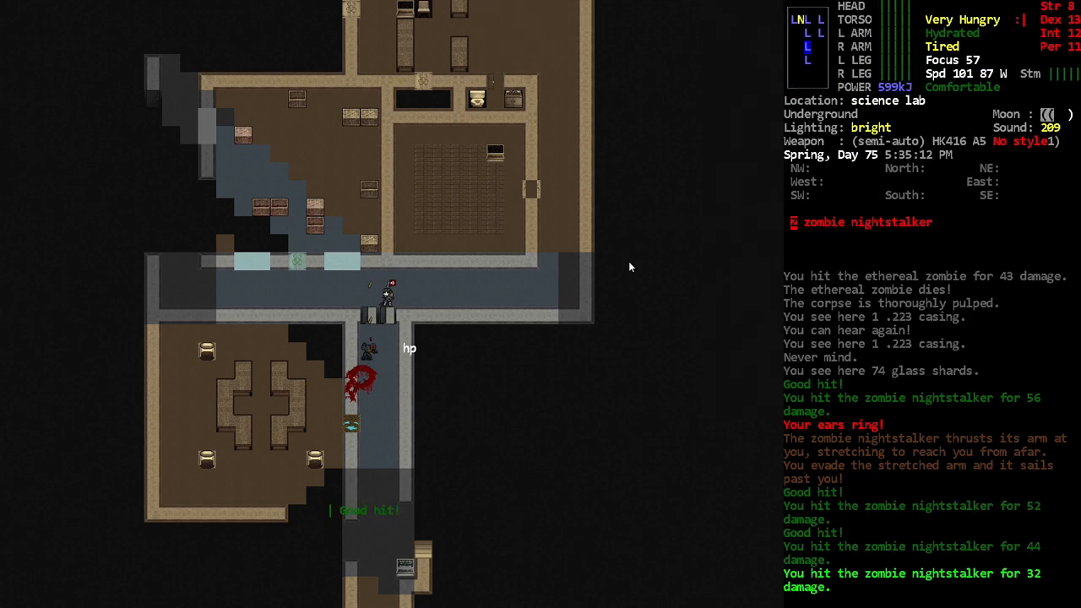
key("f")
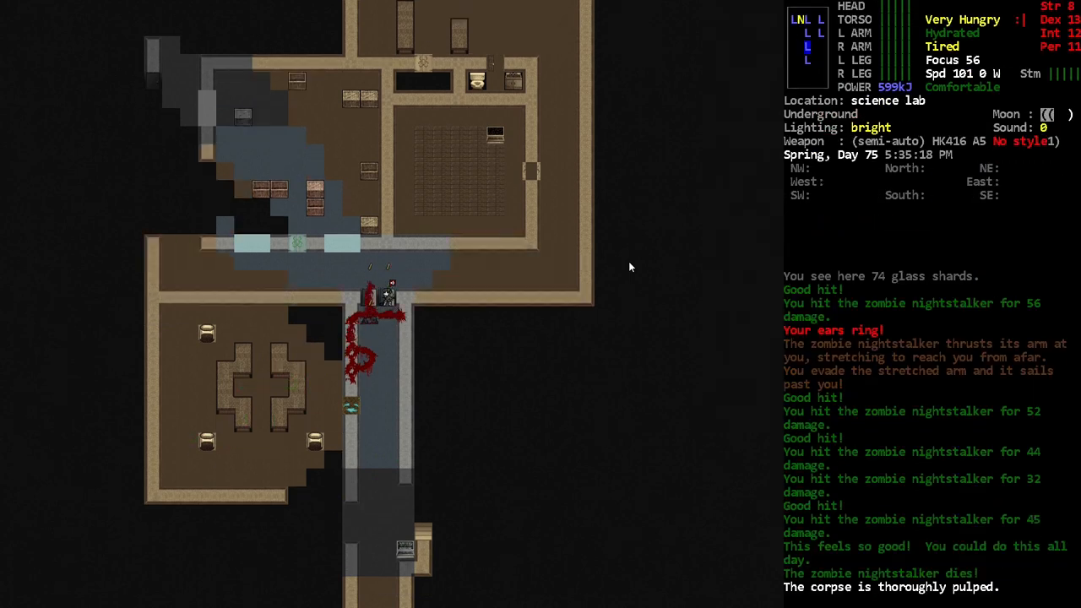
key("i")
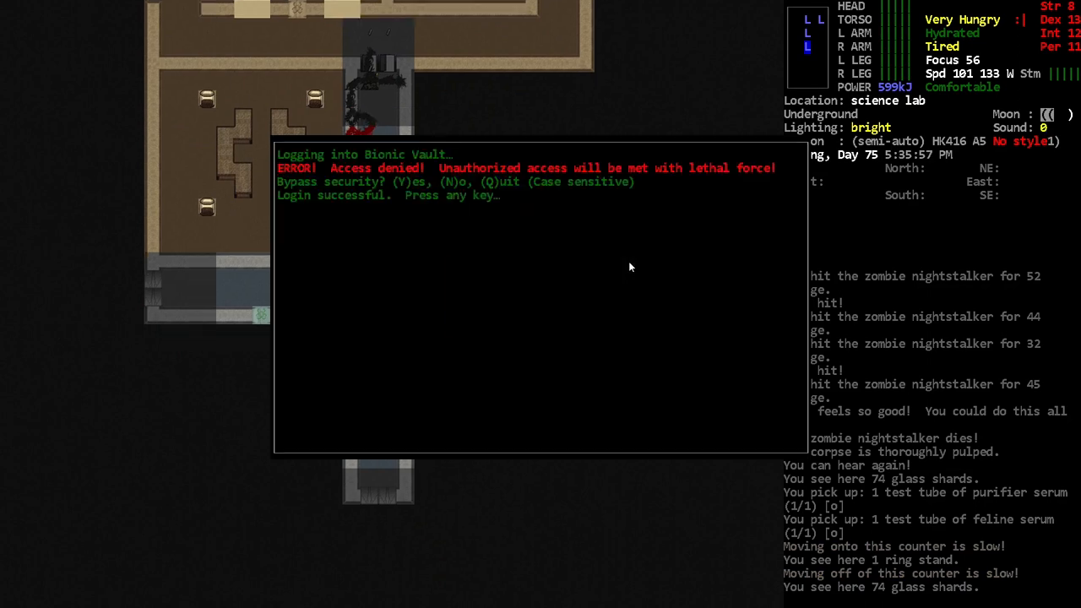
Skim the bionic vault's CBM manifest and reach the console's hacking prompt.
key("y")
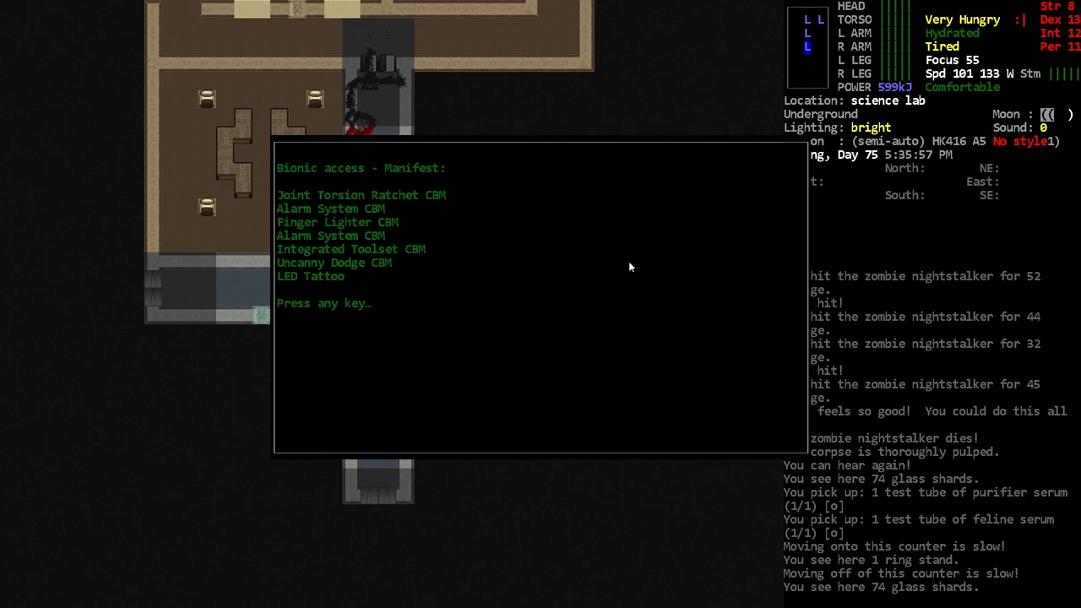
key("space")
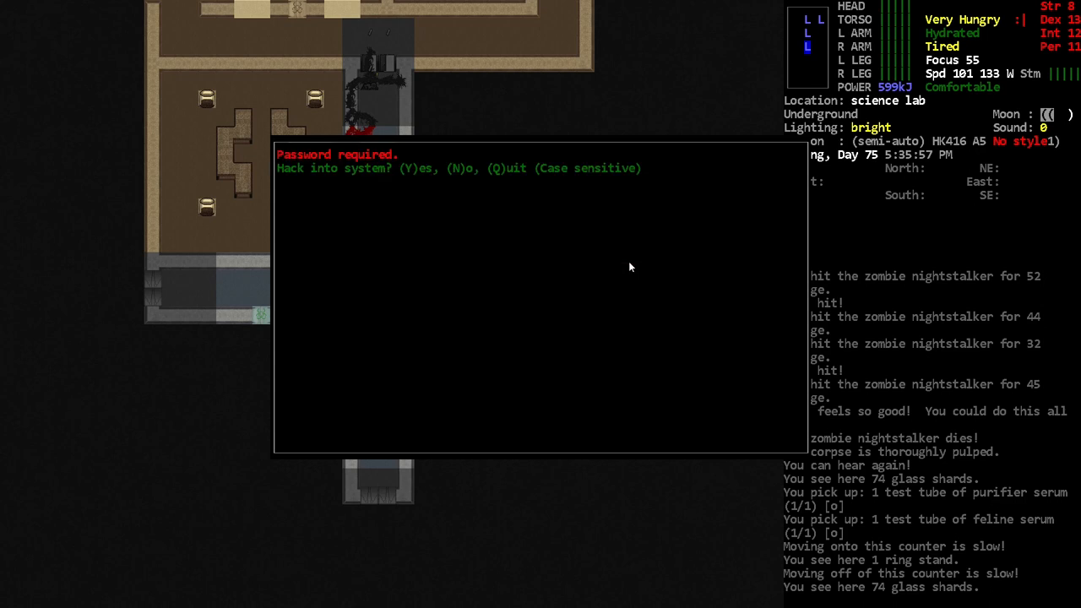
key("y")
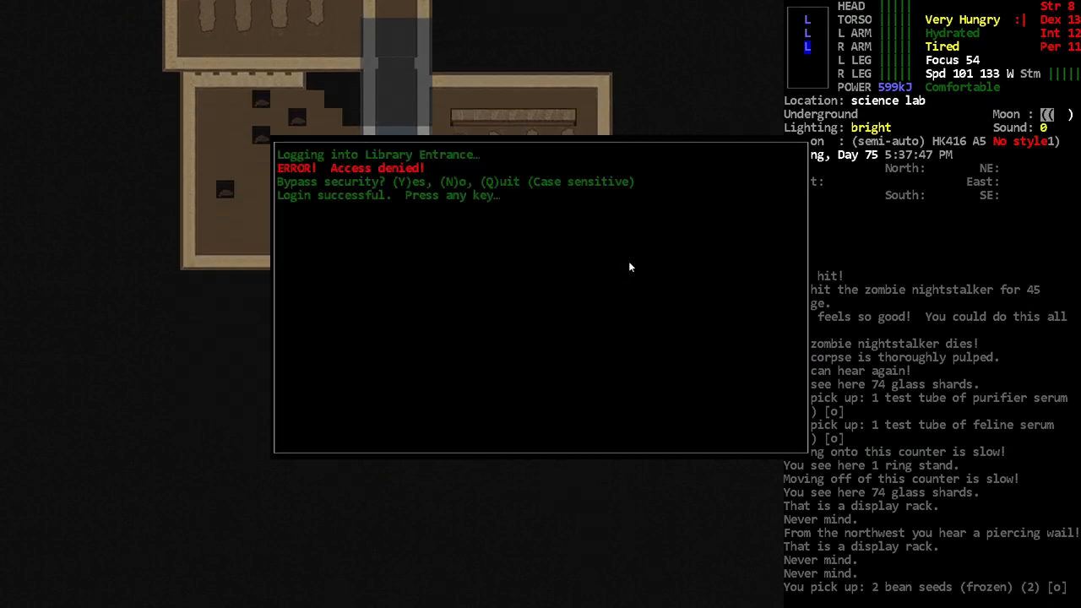
Dismiss the successful library terminal login message to leave the console.
key("y")
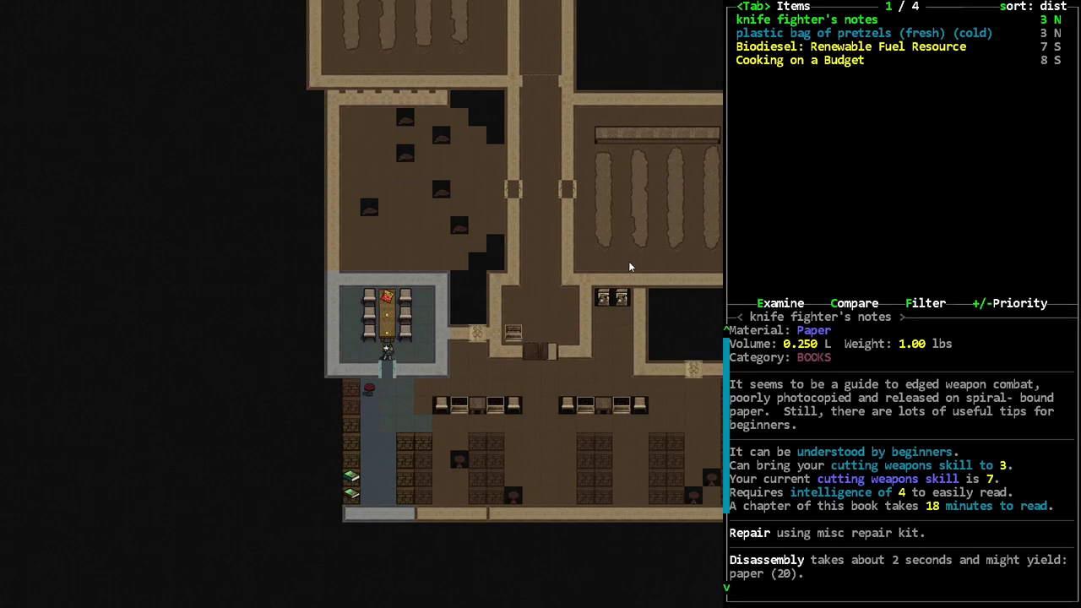
Walk to the shelves, skim Tasting India's flatbread and curry recipes, and view inventory.
key("Escape")
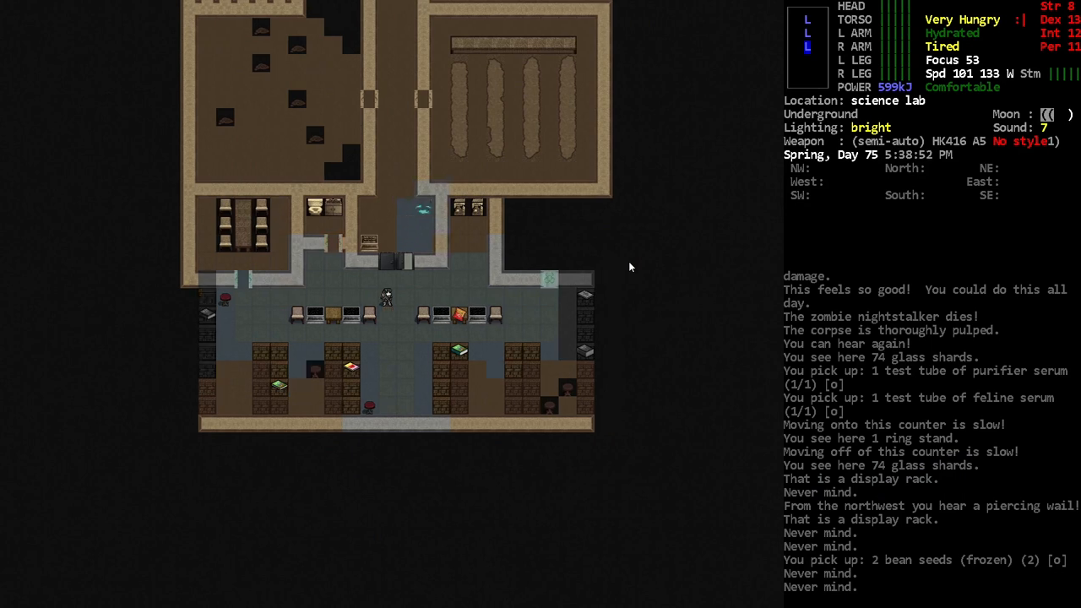
key("up")
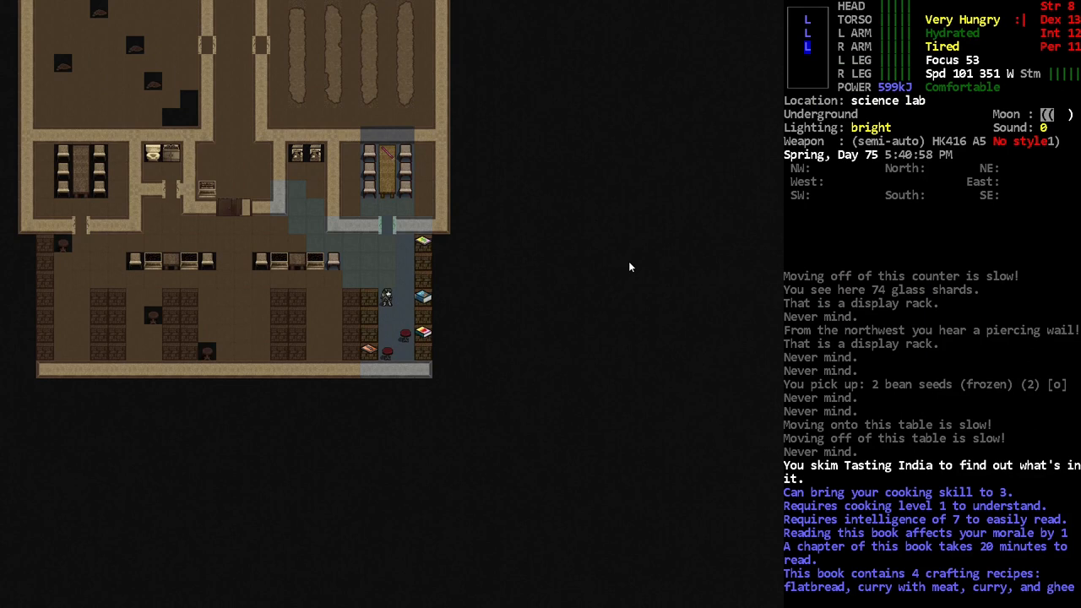
key("i")
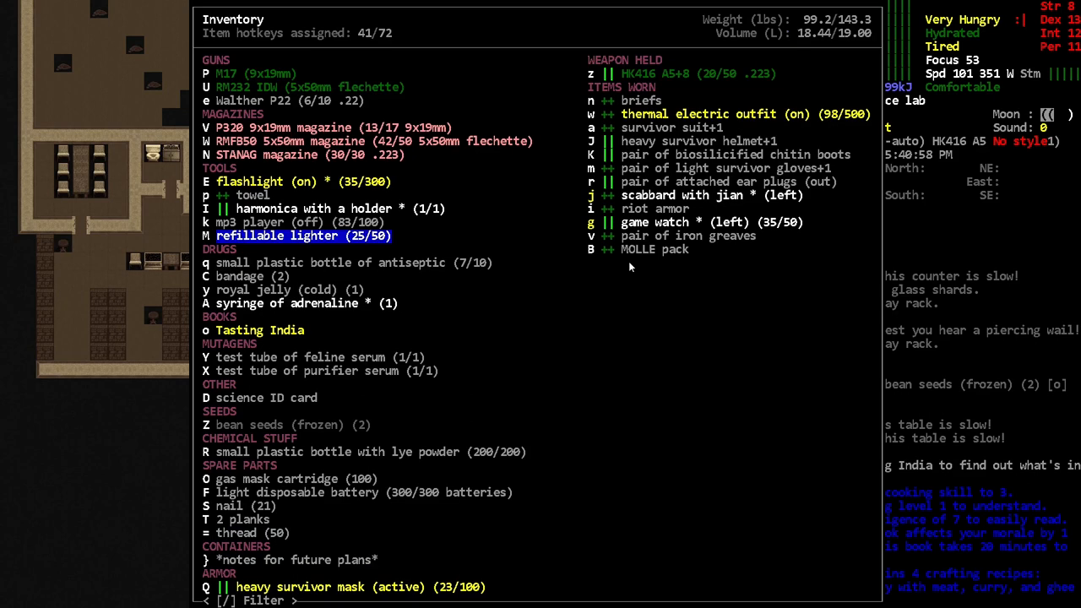
Leave the inventory screen to head back toward the vault console.
key("Escape")
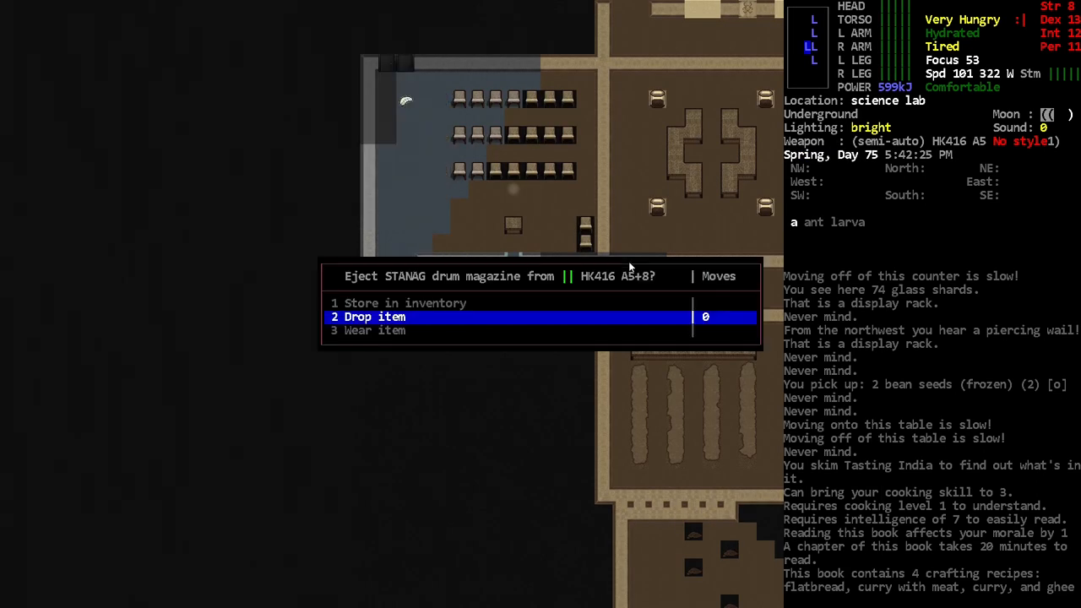
Drop the ejected STANAG drum magazine, then choose UNLOCK ENTRANCE on the vault console.
left_click(375, 317)
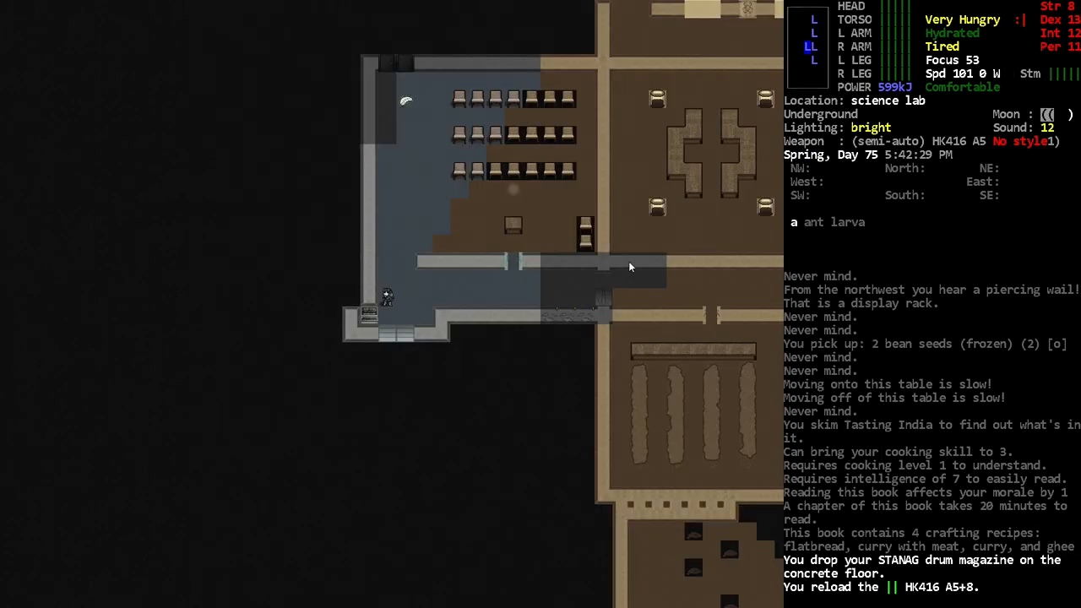
key("Escape")
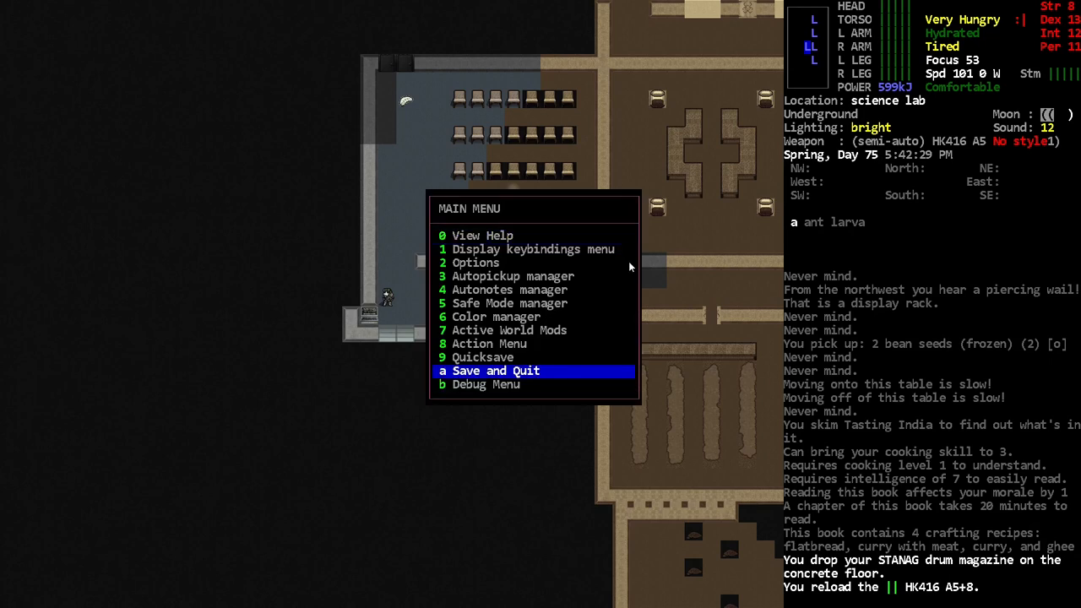
key("Escape")
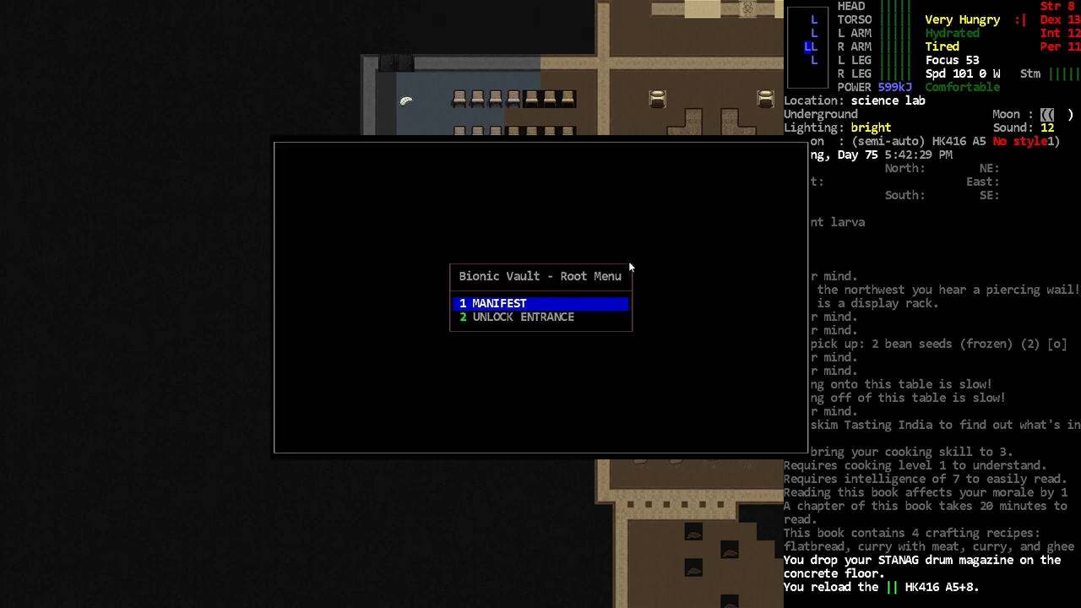
key("down")
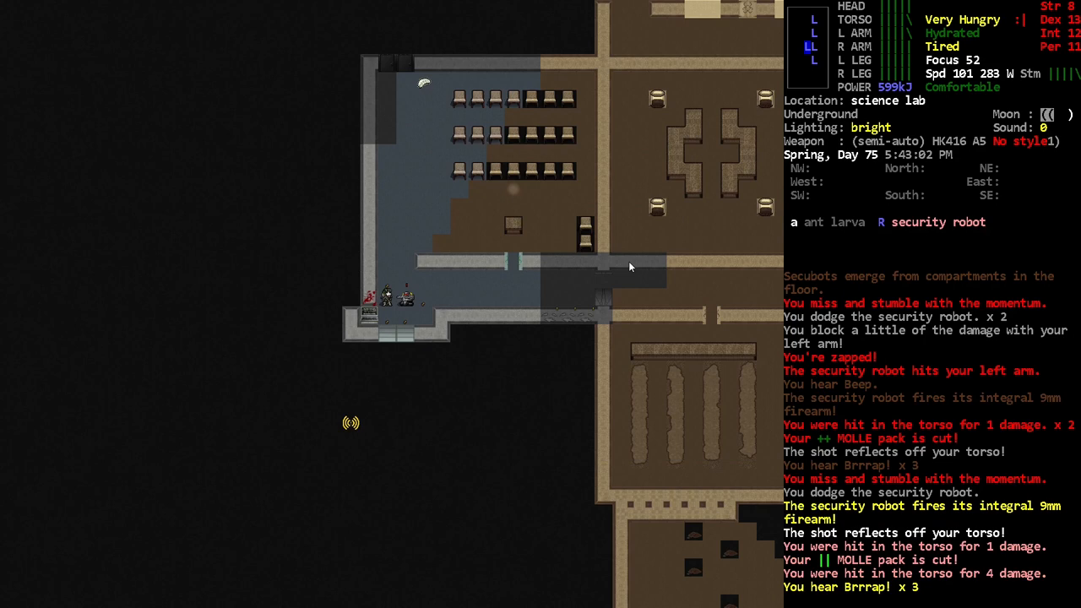
Fire the HK416 at the security robot until it collapses.
key("f")
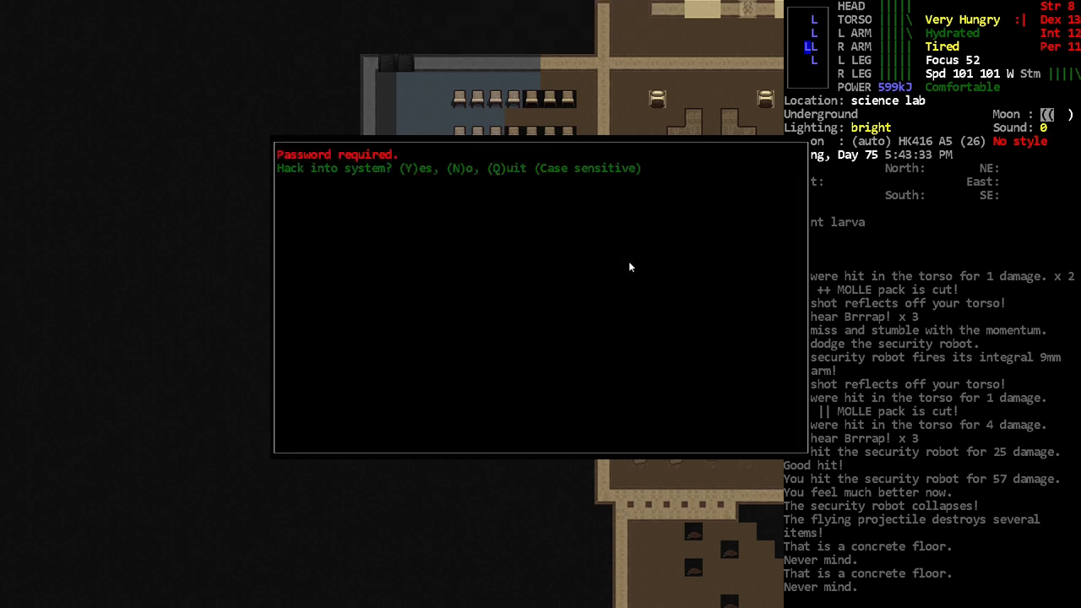
Hack the vault console, retry after the shock, and approach the opened CBM room.
key("y")
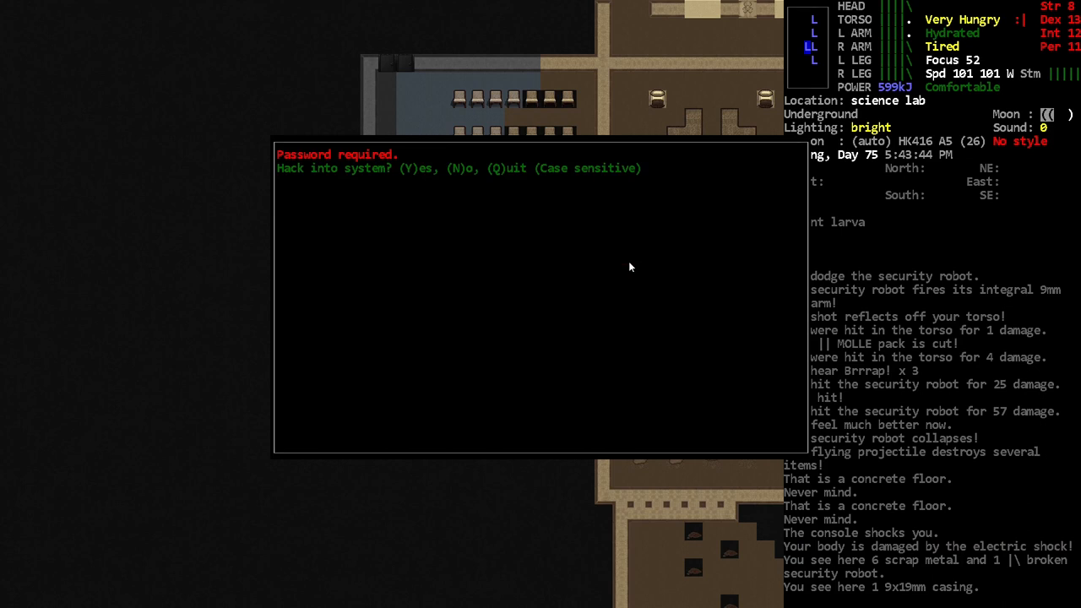
key("y")
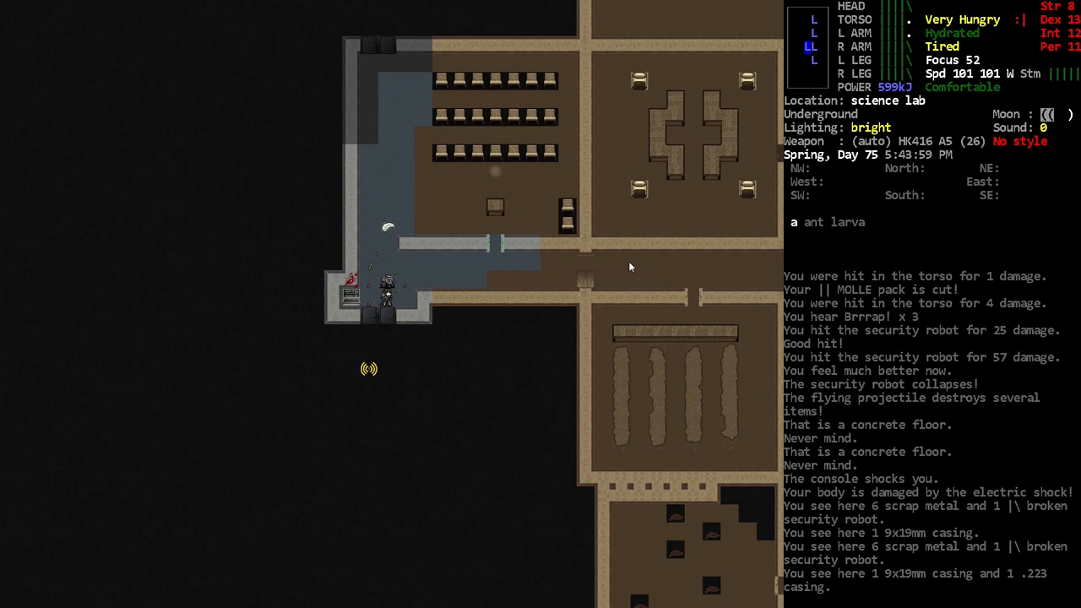
key("down")
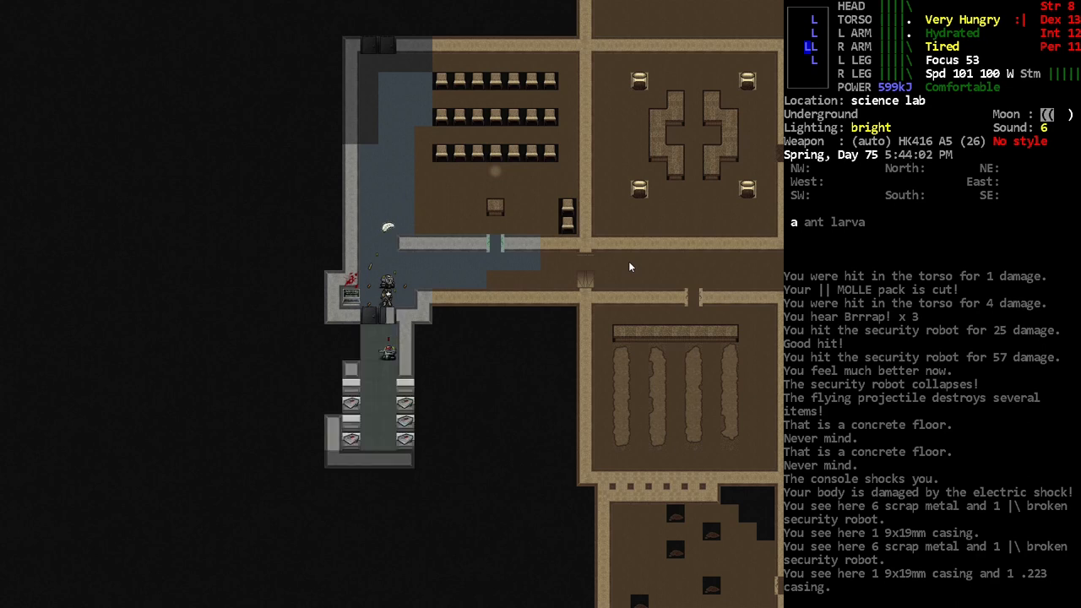